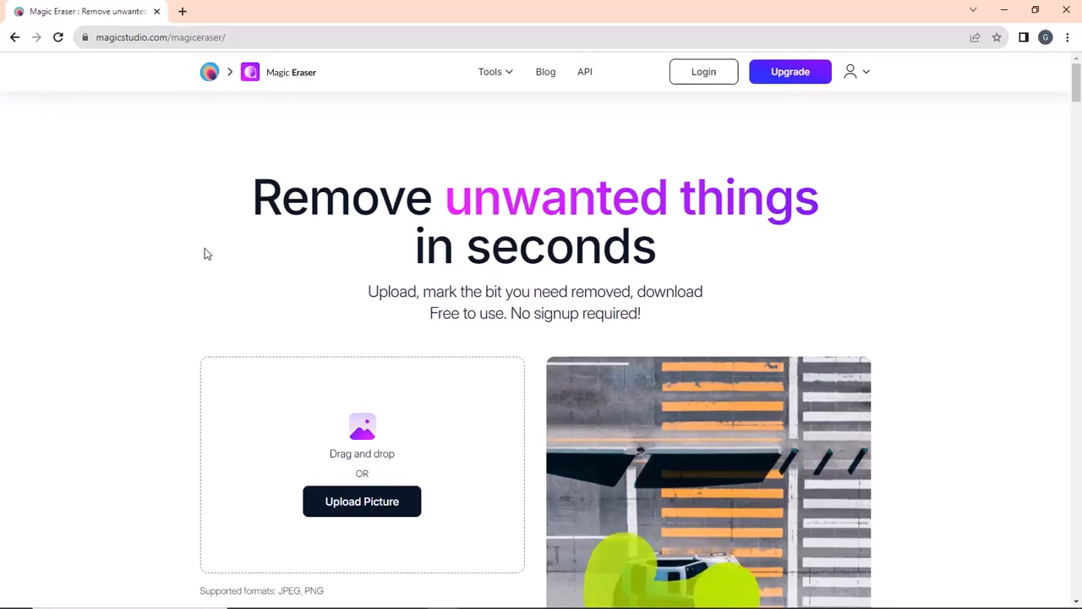
pyautogui.moveTo(257, 264)
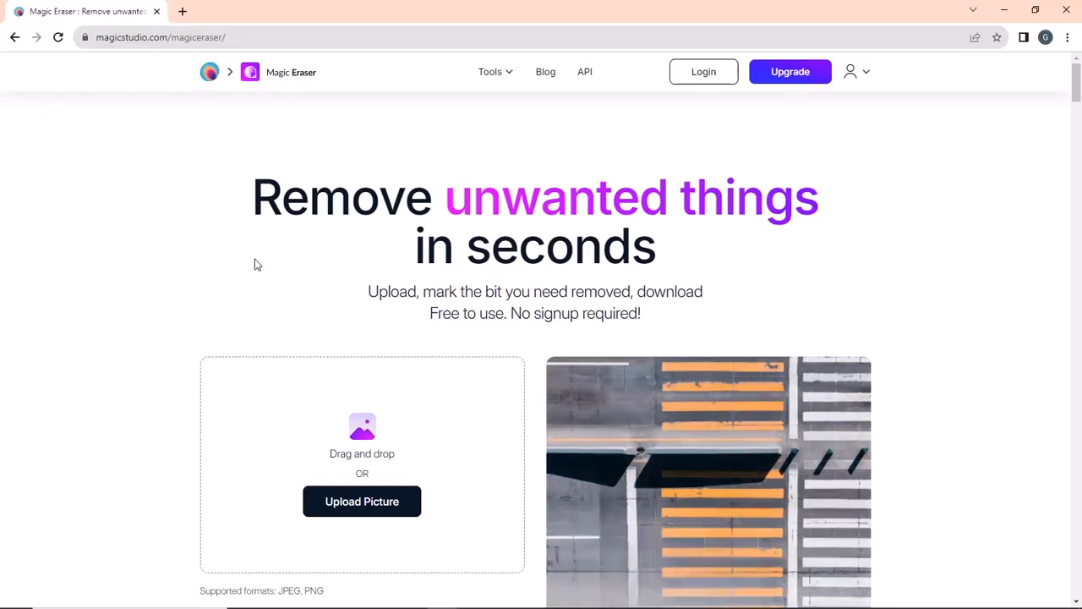
# Browse down the Renderforest homepage and back up to the top navigation.
pyautogui.scroll(-3)
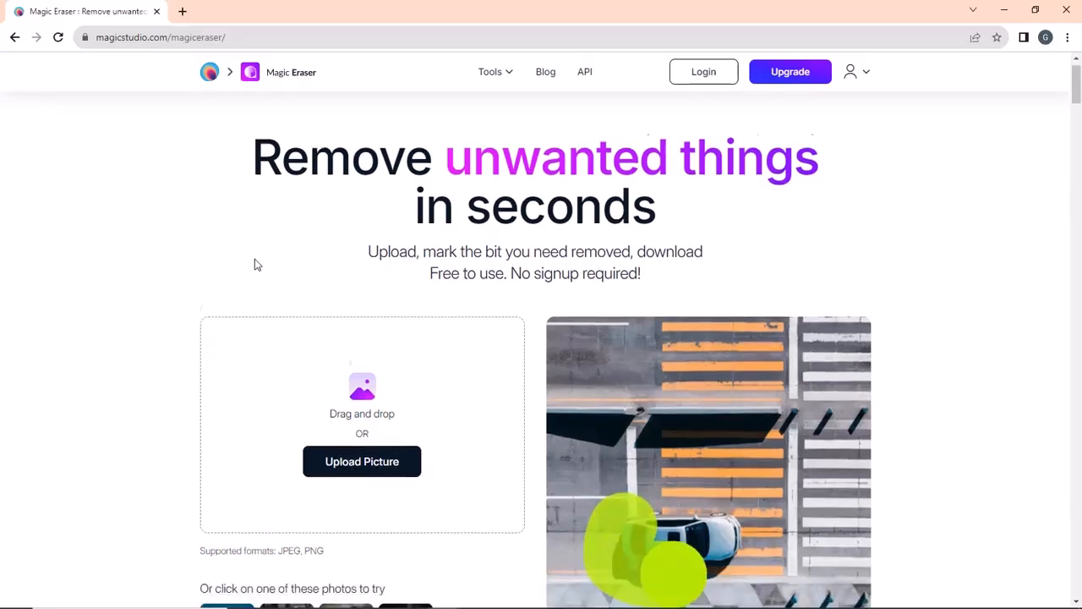
pyautogui.scroll(-3)
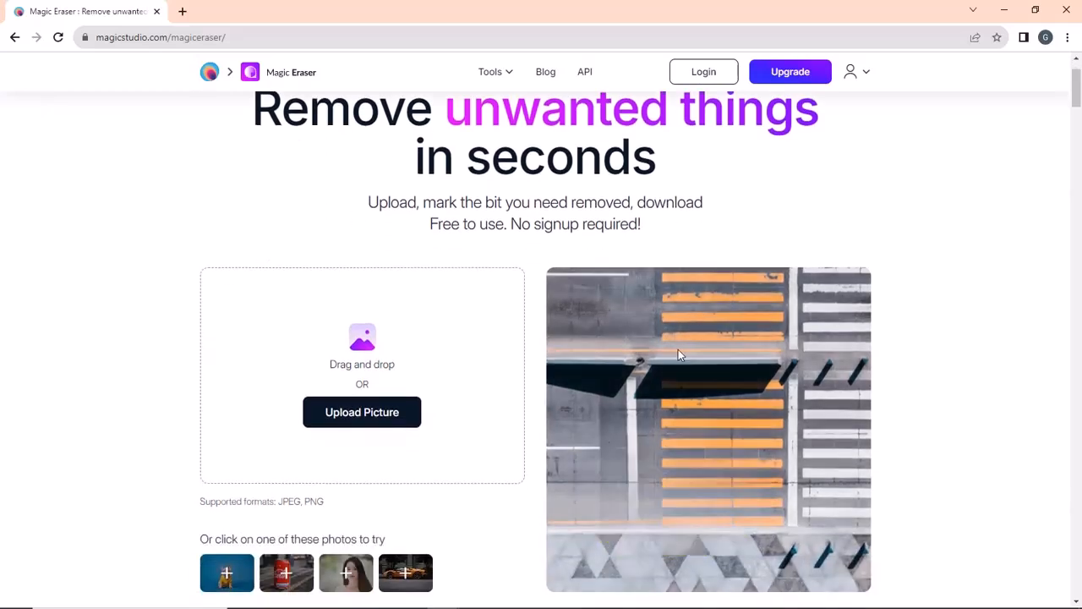
pyautogui.scroll(-3)
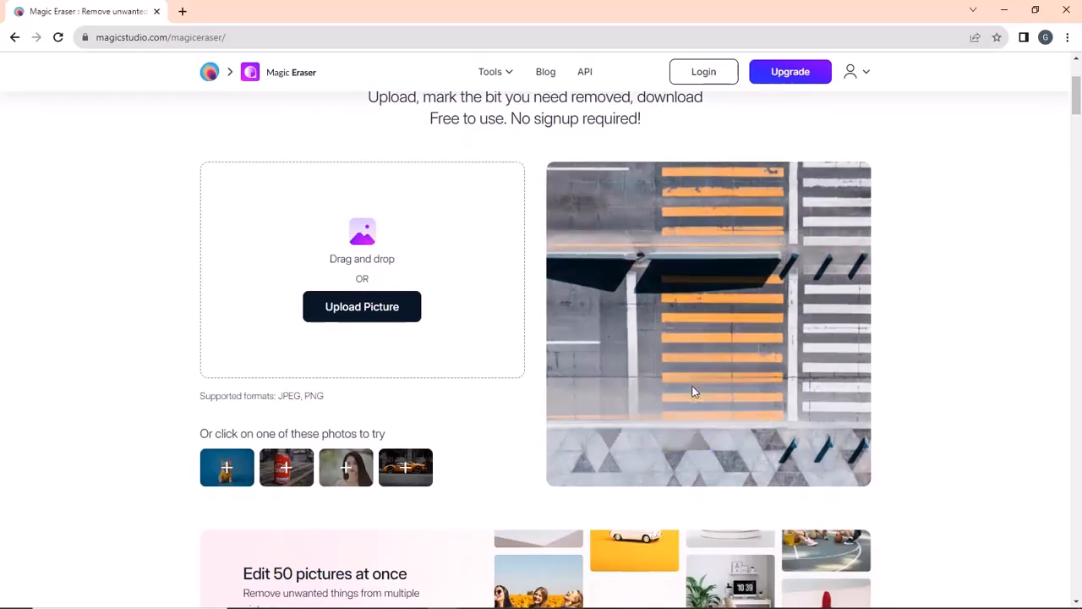
pyautogui.scroll(-3)
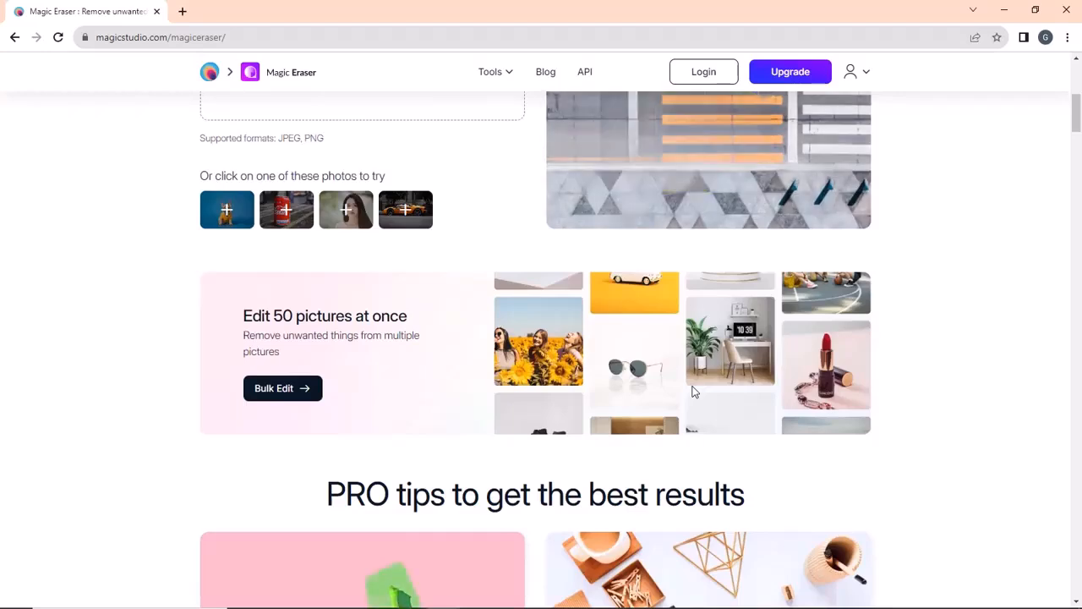
pyautogui.scroll(-3)
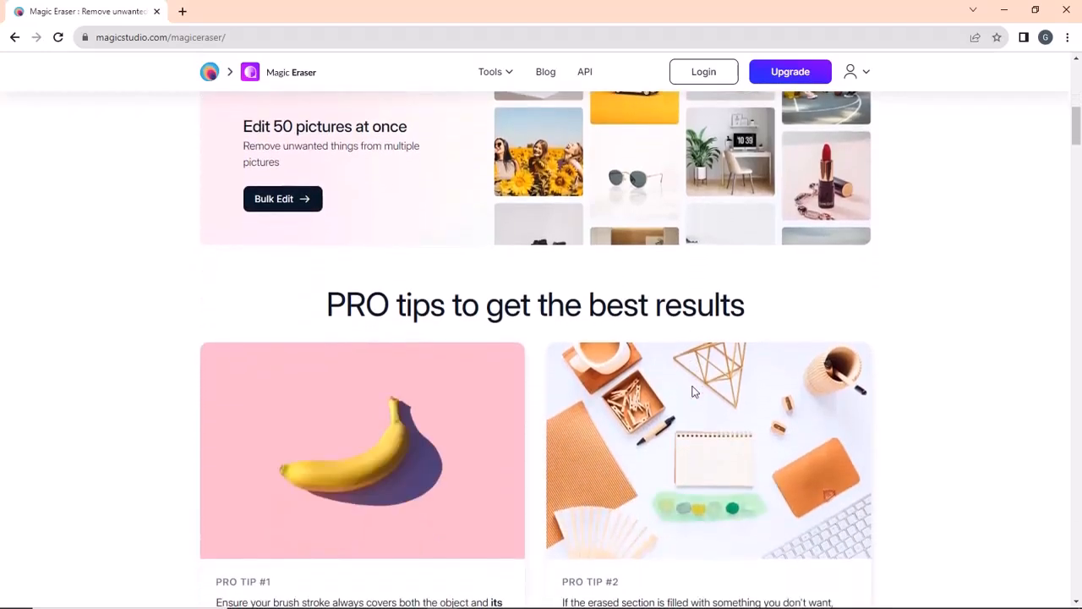
pyautogui.scroll(3)
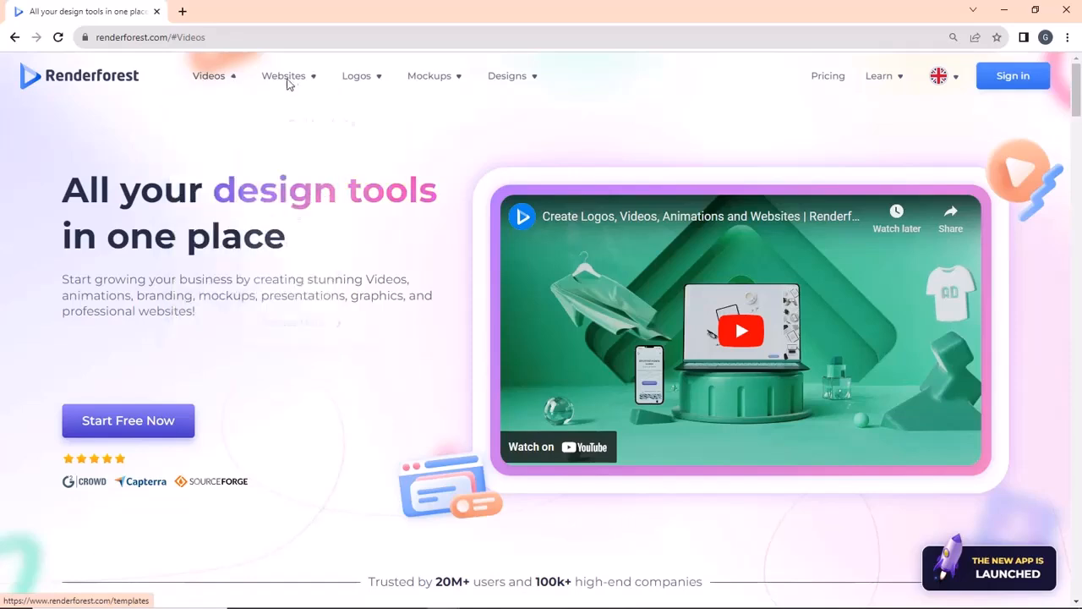
# Go to the Animations catalogue from the Videos dropdown, listing animated video templates.
pyautogui.click(284, 75)
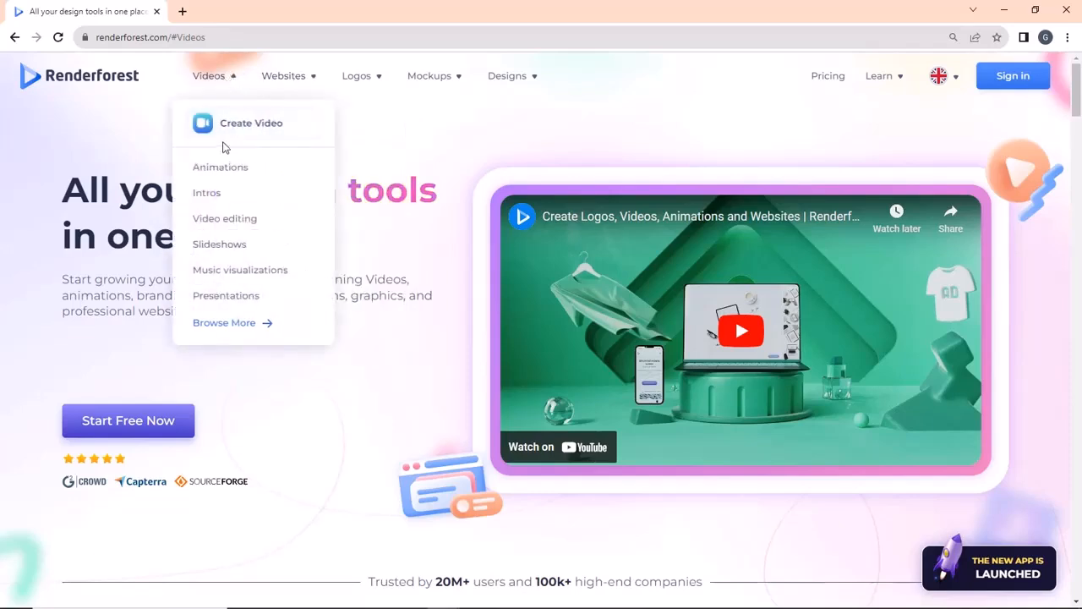
pyautogui.click(220, 167)
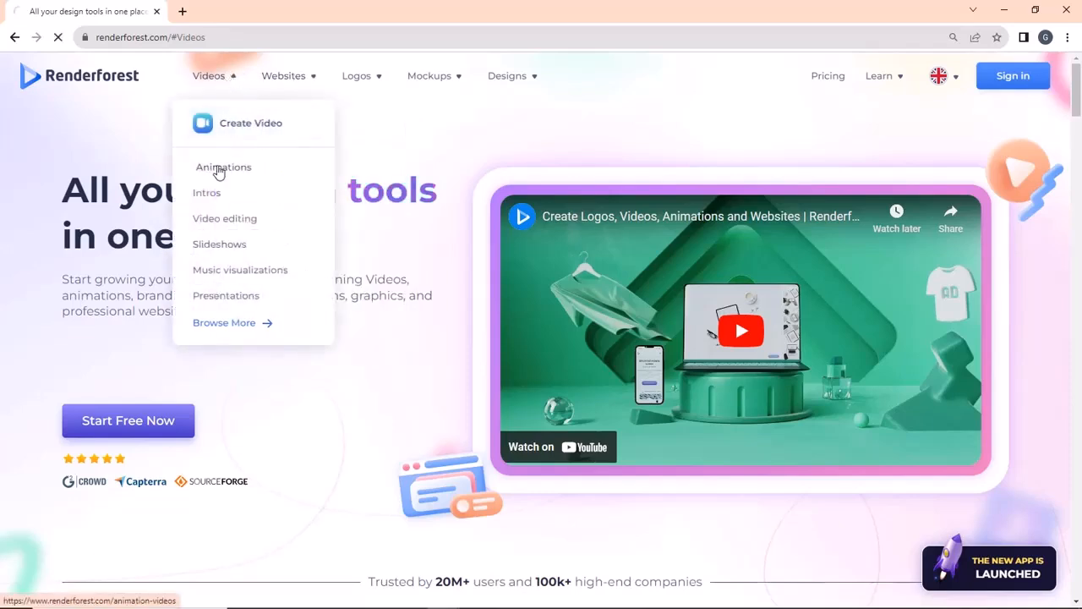
pyautogui.click(224, 167)
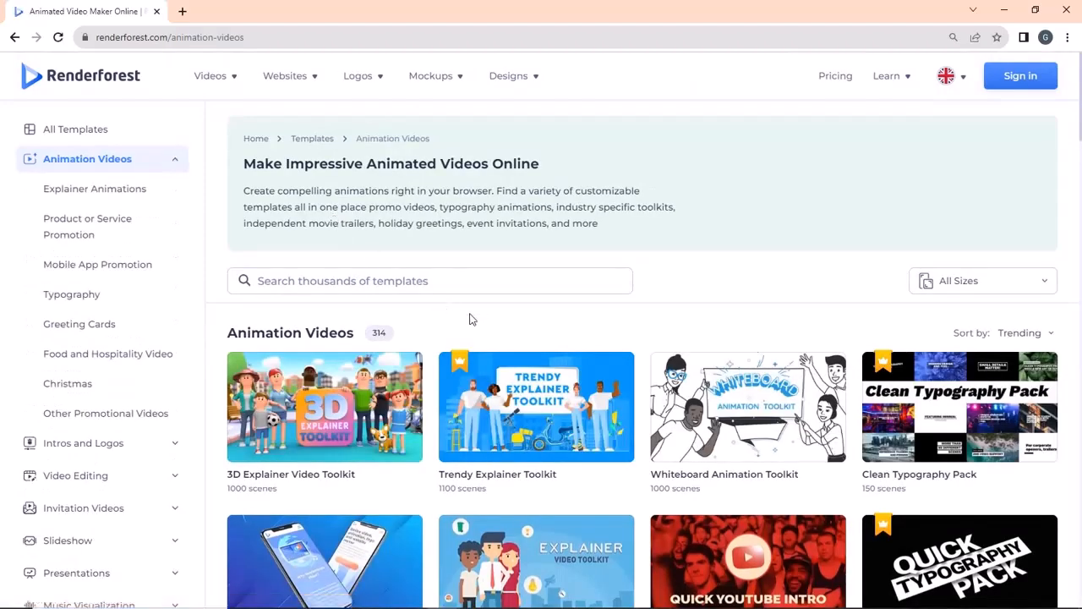
pyautogui.scroll(-3)
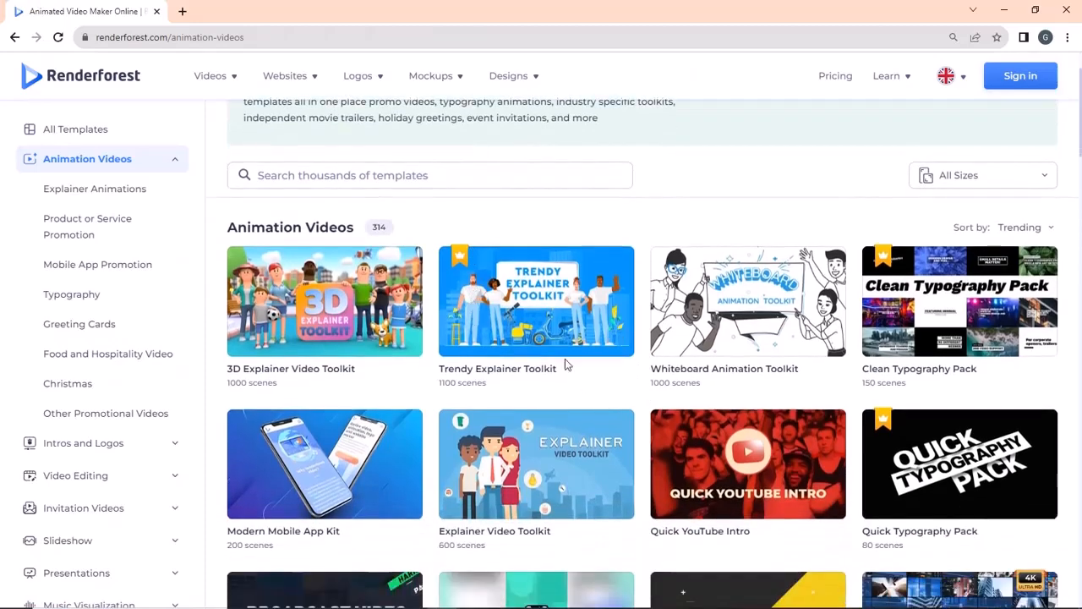
pyautogui.moveTo(535, 301)
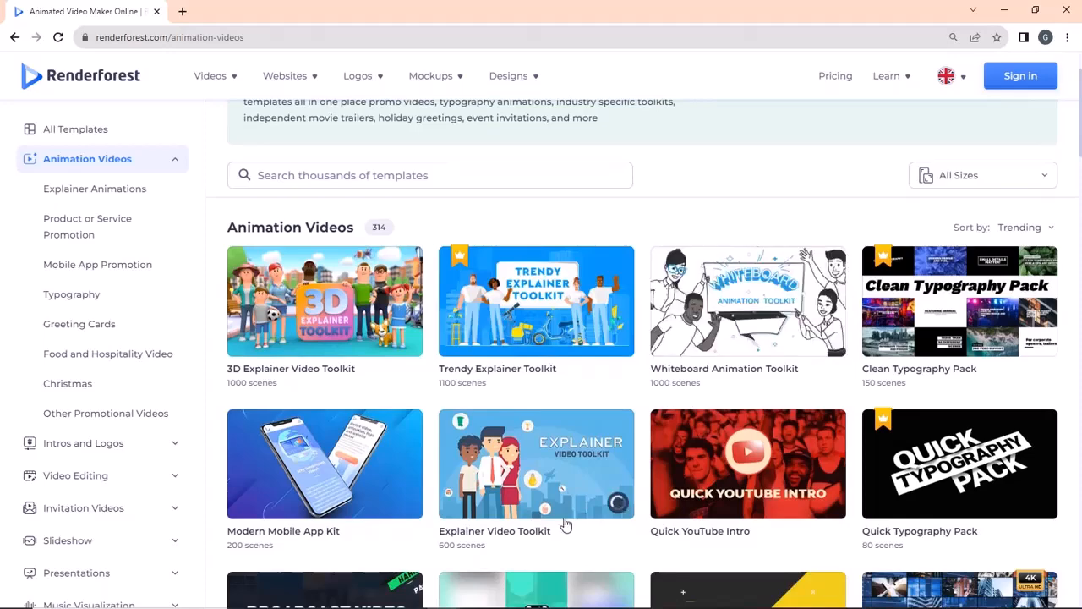
pyautogui.scroll(-3)
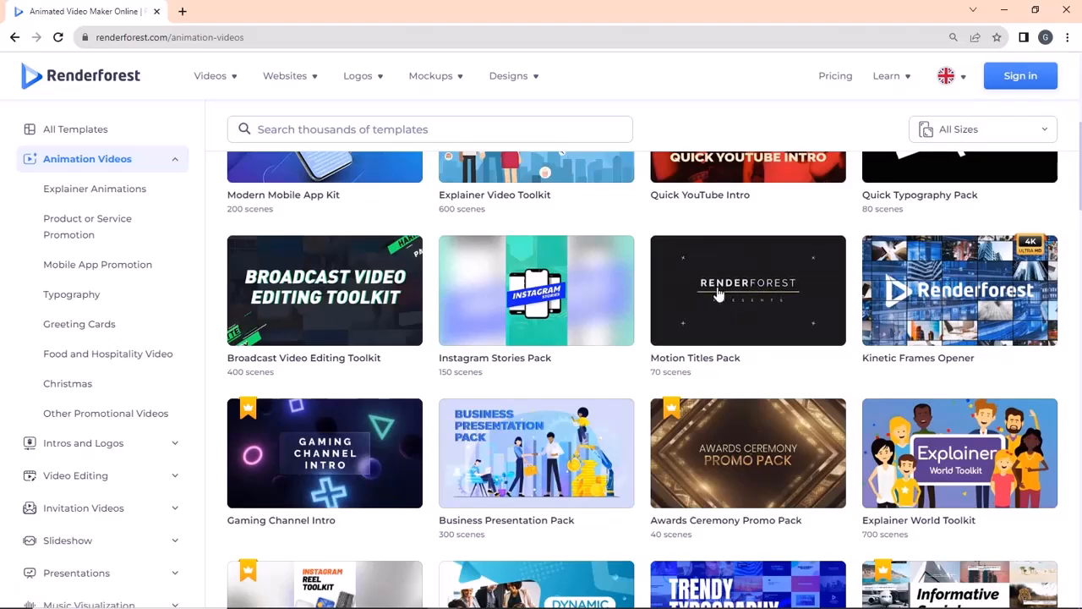
pyautogui.scroll(-3)
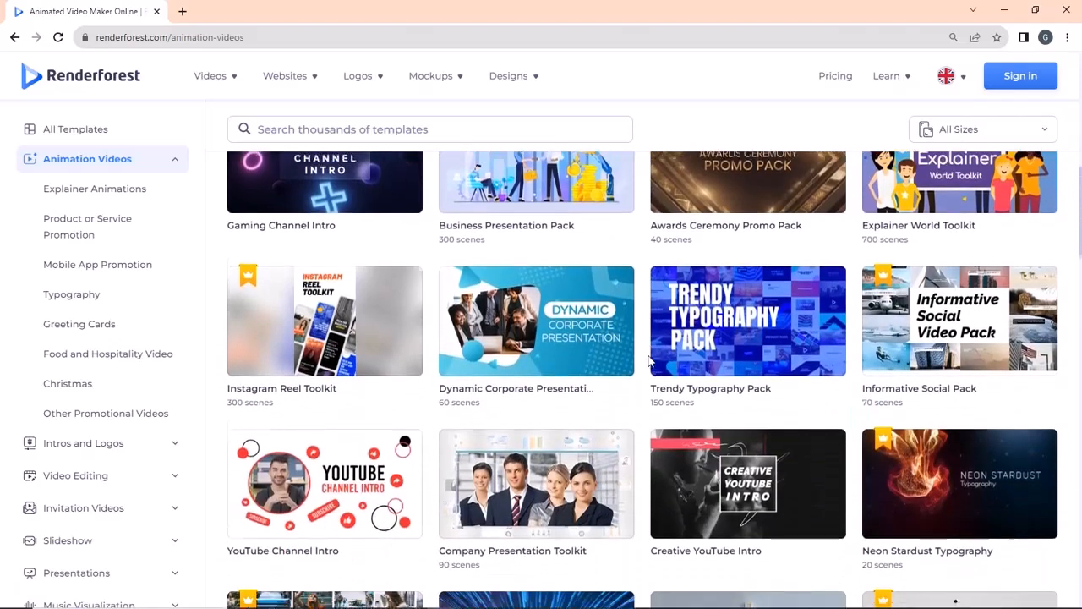
pyautogui.scroll(-3)
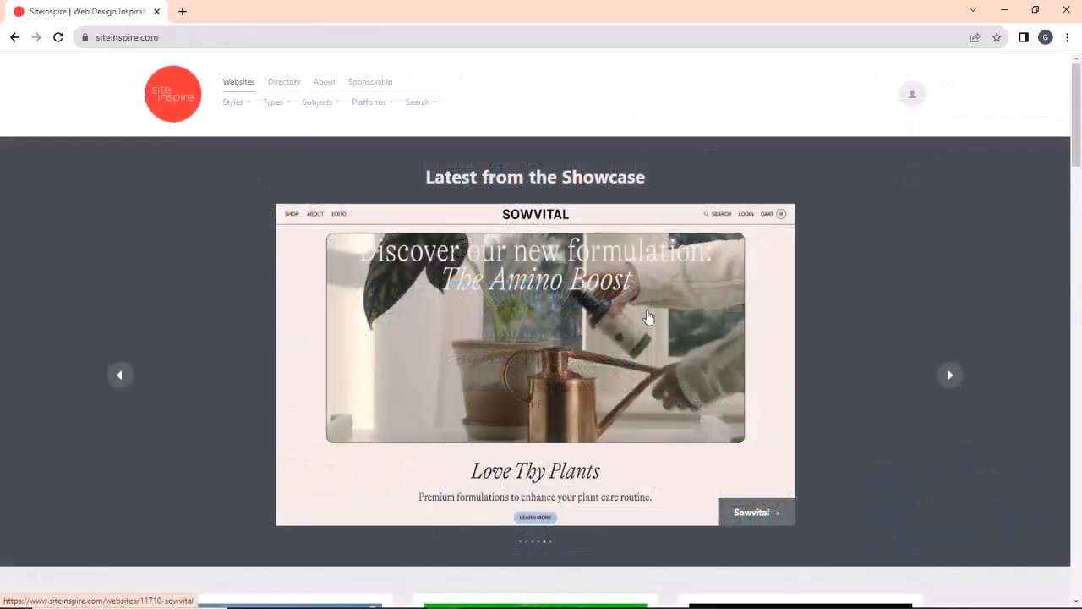
# Browse down the SiteInspire showcase grid and choose the Murray's Cheese thumbnail.
pyautogui.scroll(-3)
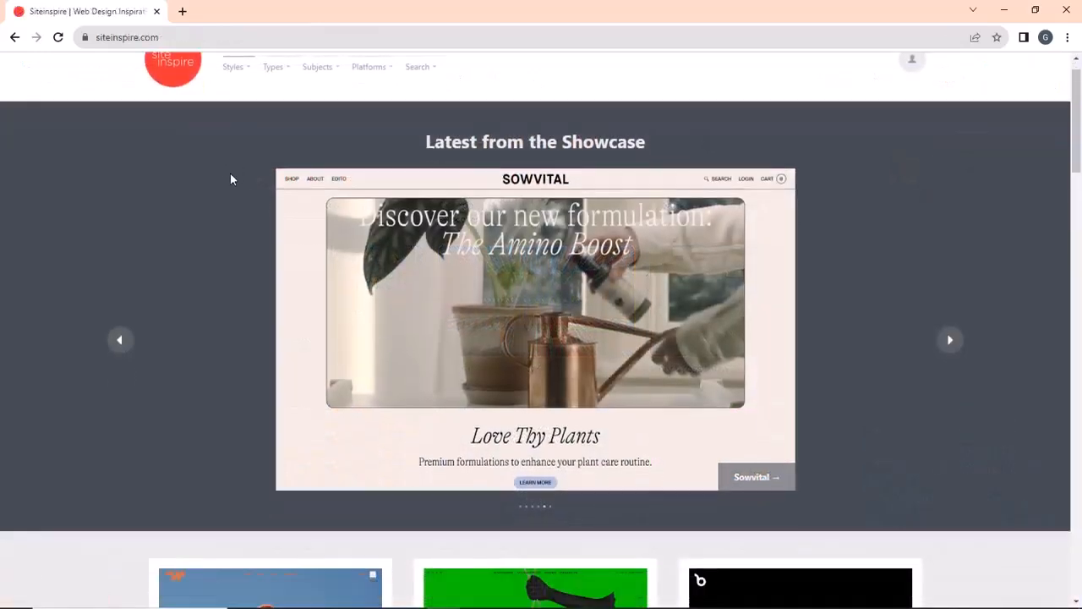
pyautogui.scroll(-3)
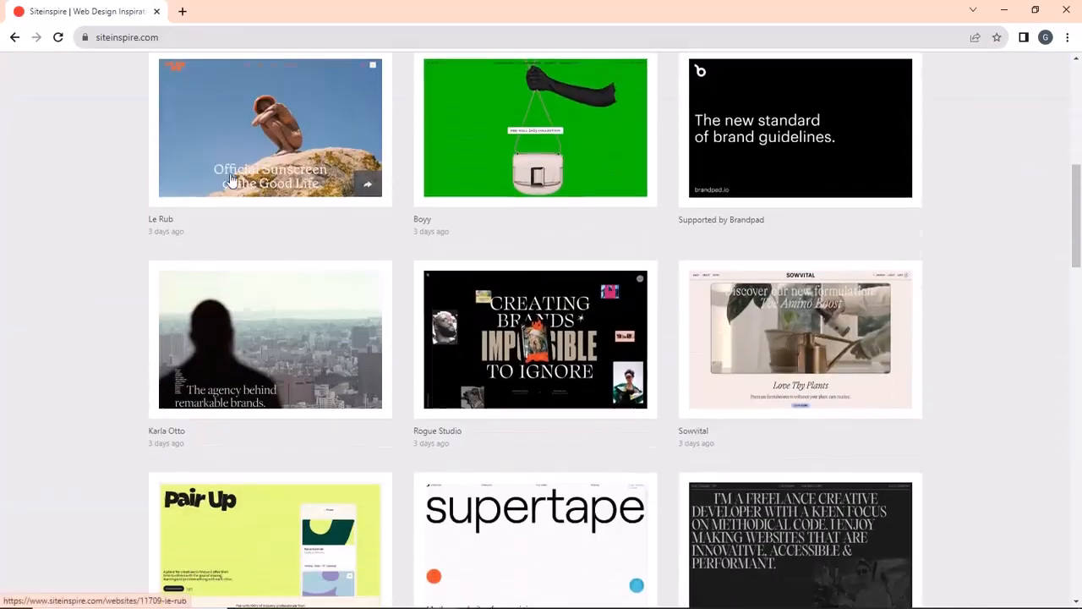
pyautogui.scroll(-3)
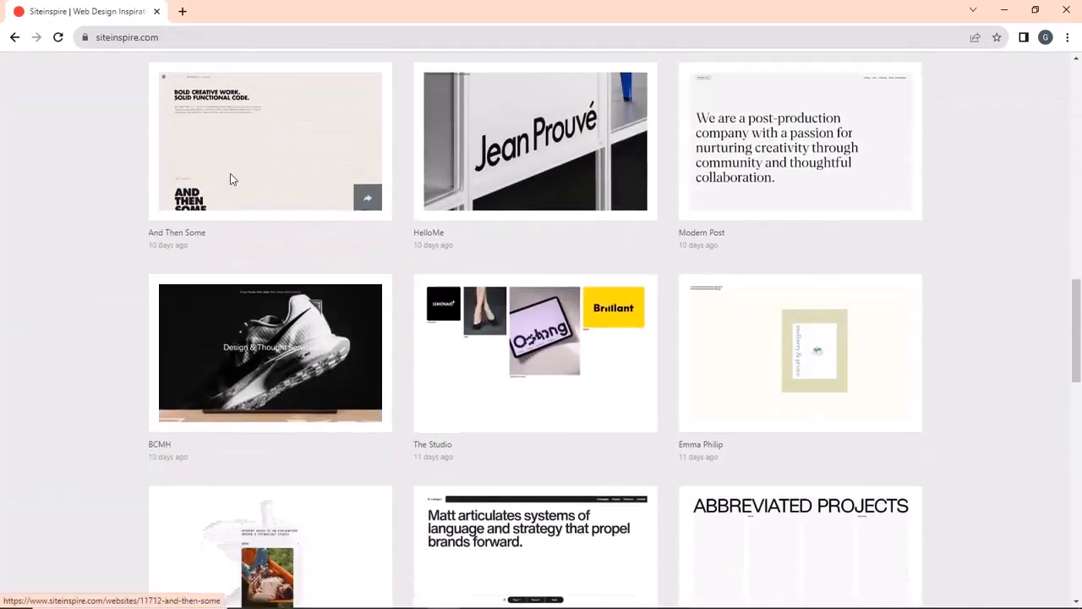
pyautogui.scroll(-3)
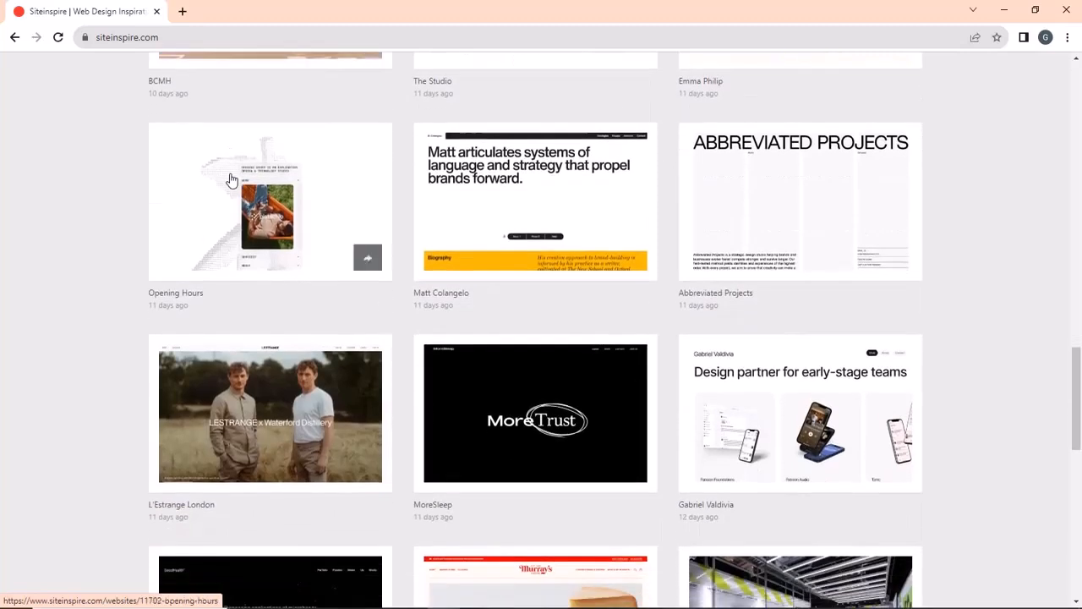
pyautogui.scroll(-3)
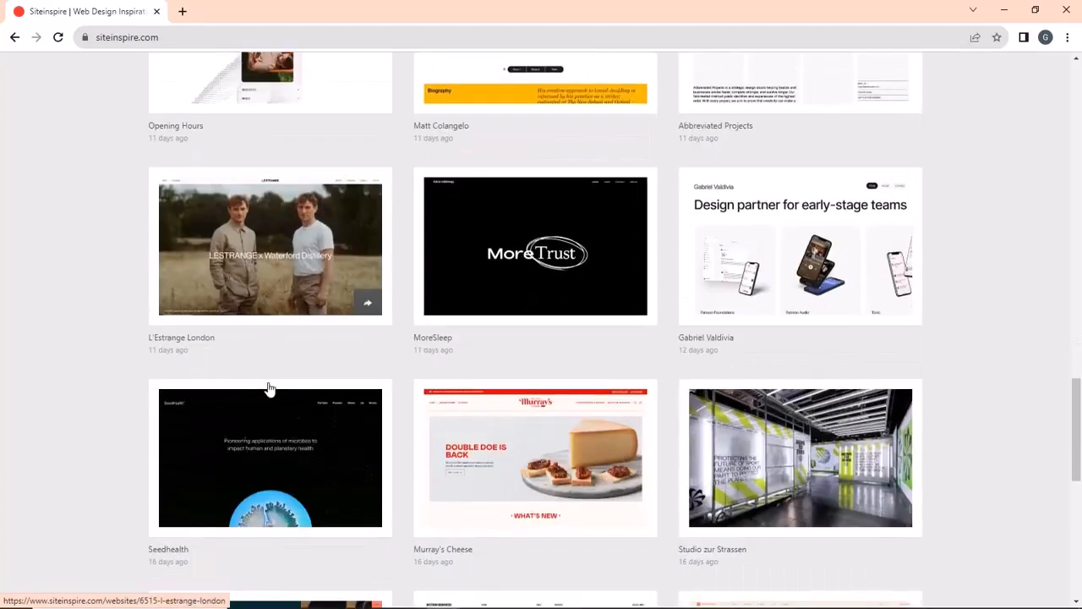
pyautogui.click(534, 458)
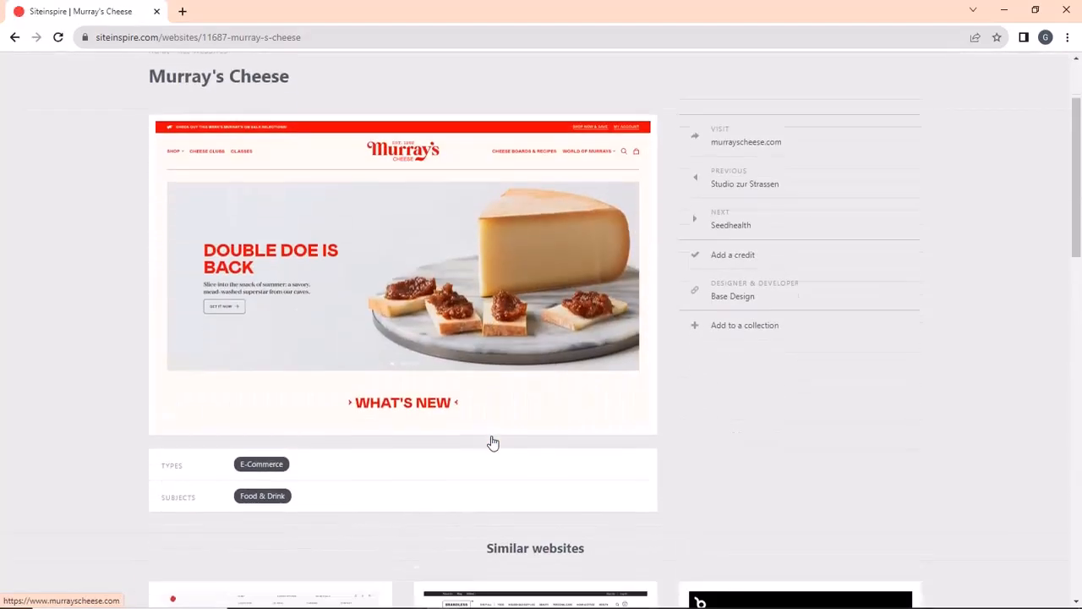
pyautogui.scroll(-3)
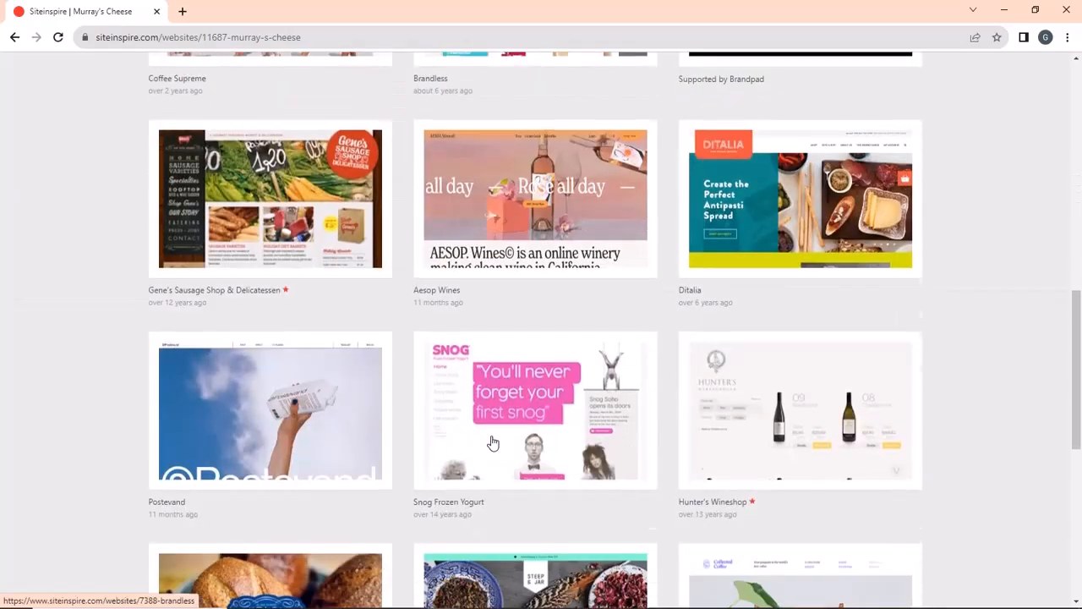
pyautogui.scroll(-3)
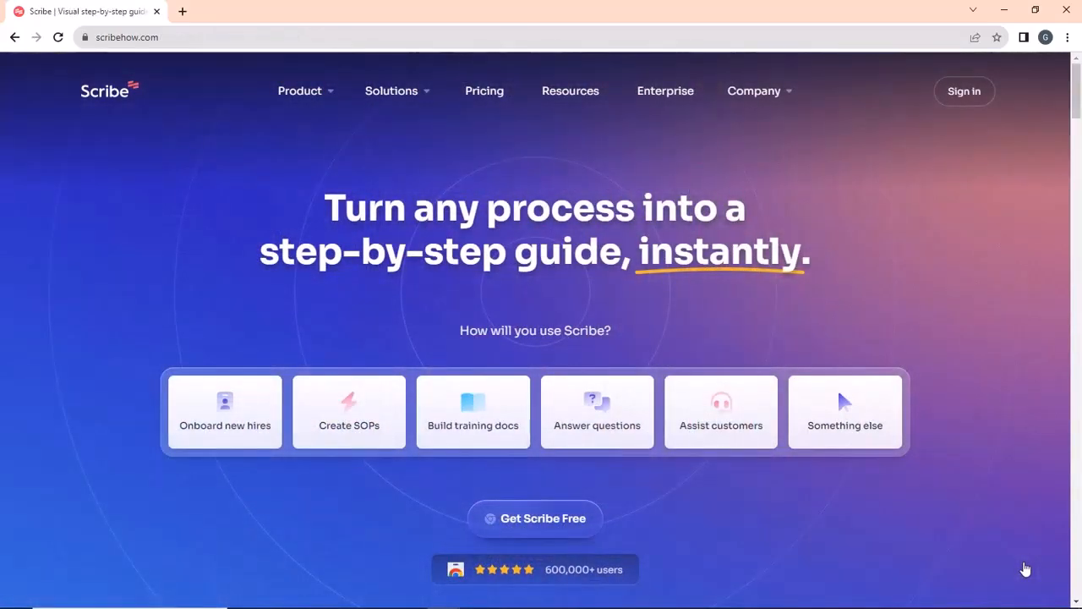
pyautogui.moveTo(439, 299)
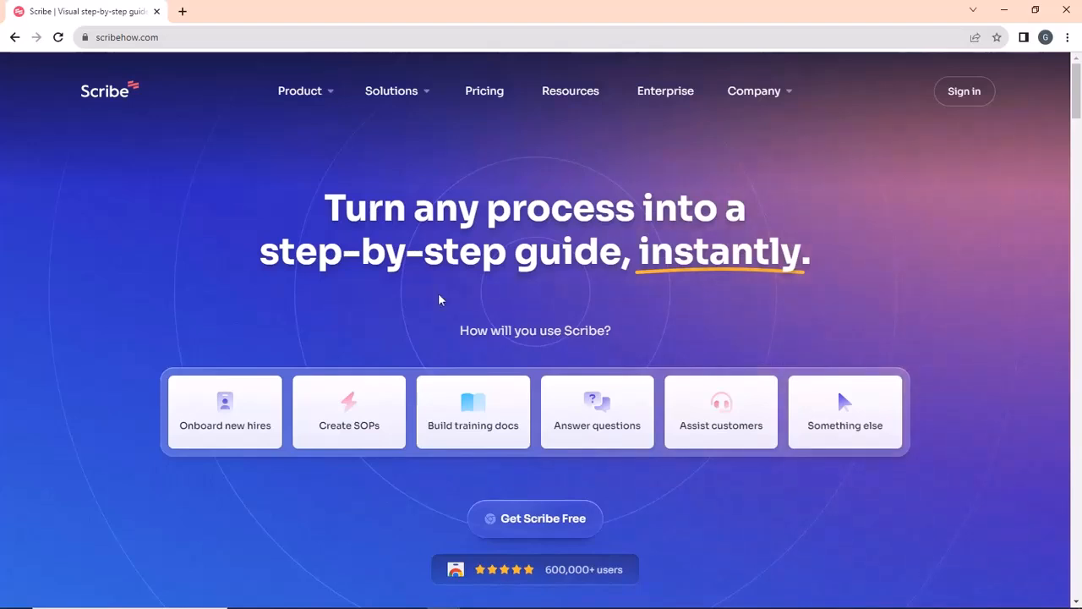
pyautogui.moveTo(431, 291)
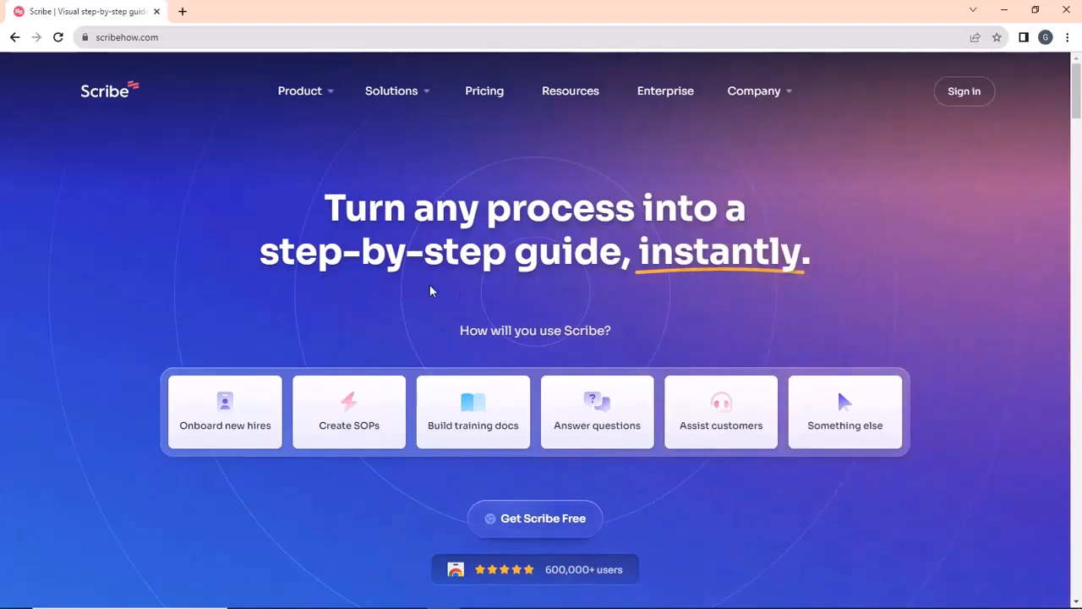
# Browse the Scribe homepage through the Salesforce sample guide, testimonials and features.
pyautogui.scroll(-3)
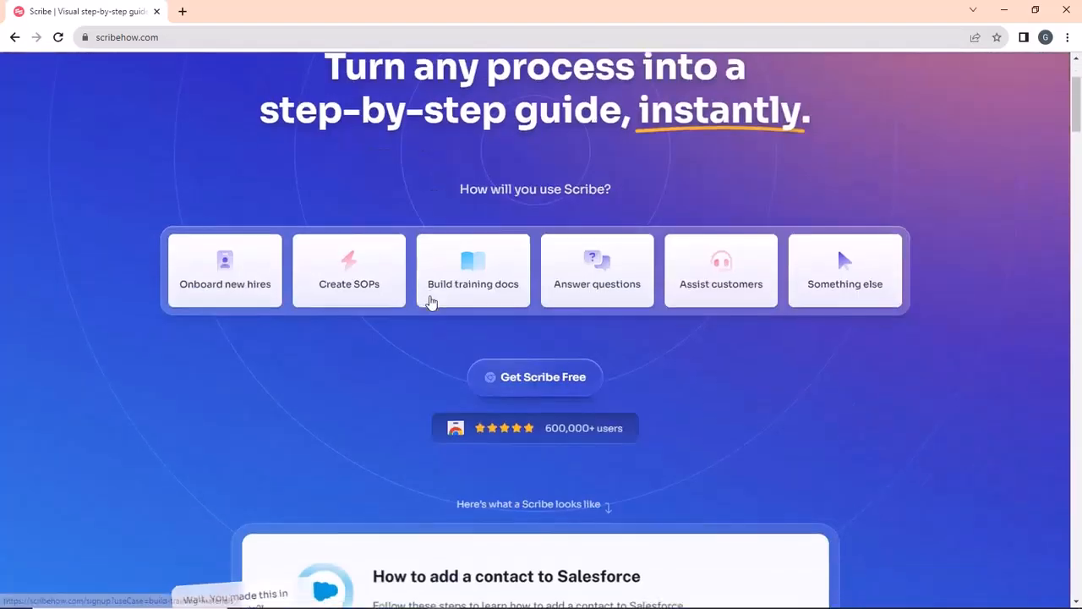
pyautogui.scroll(3)
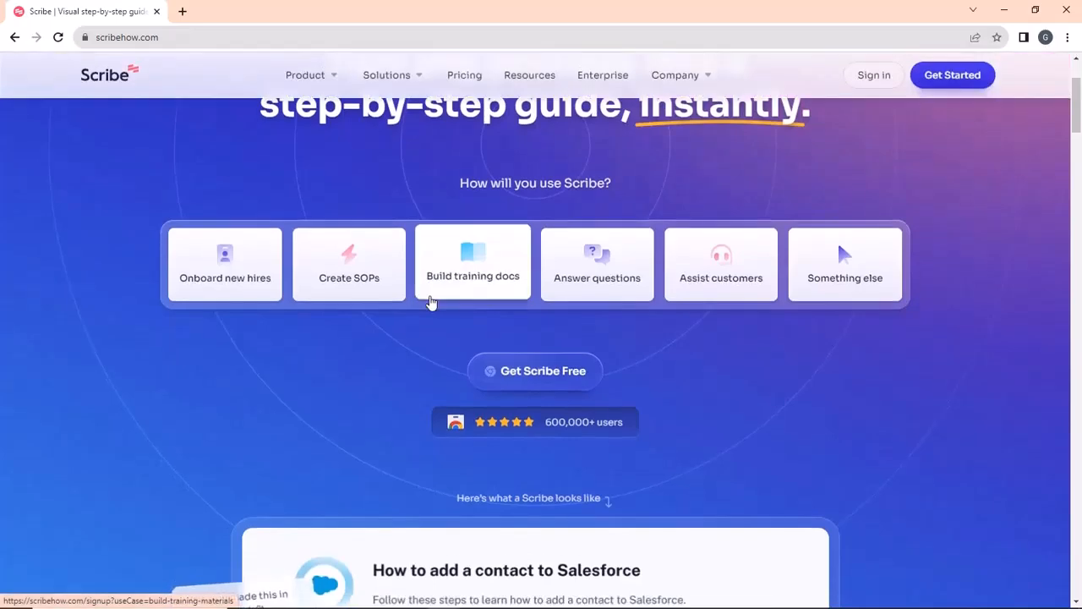
pyautogui.scroll(-3)
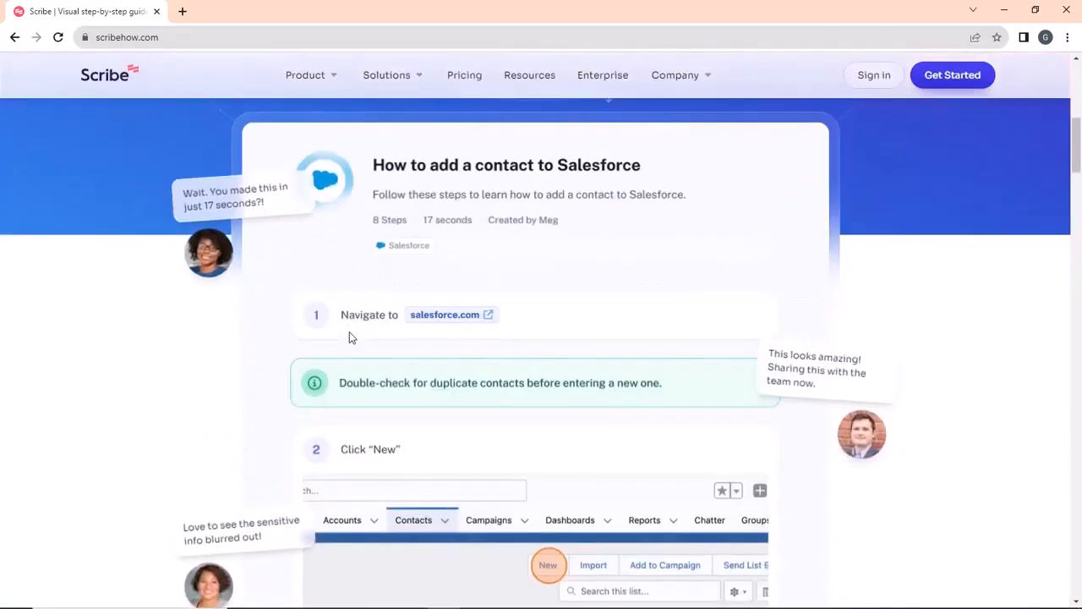
pyautogui.scroll(-3)
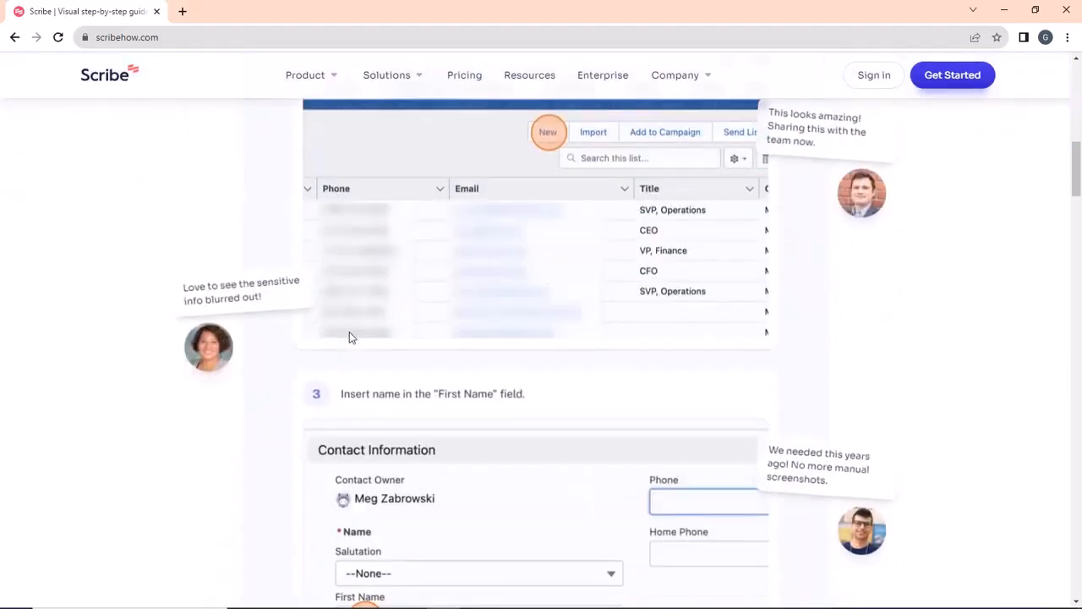
pyautogui.scroll(-3)
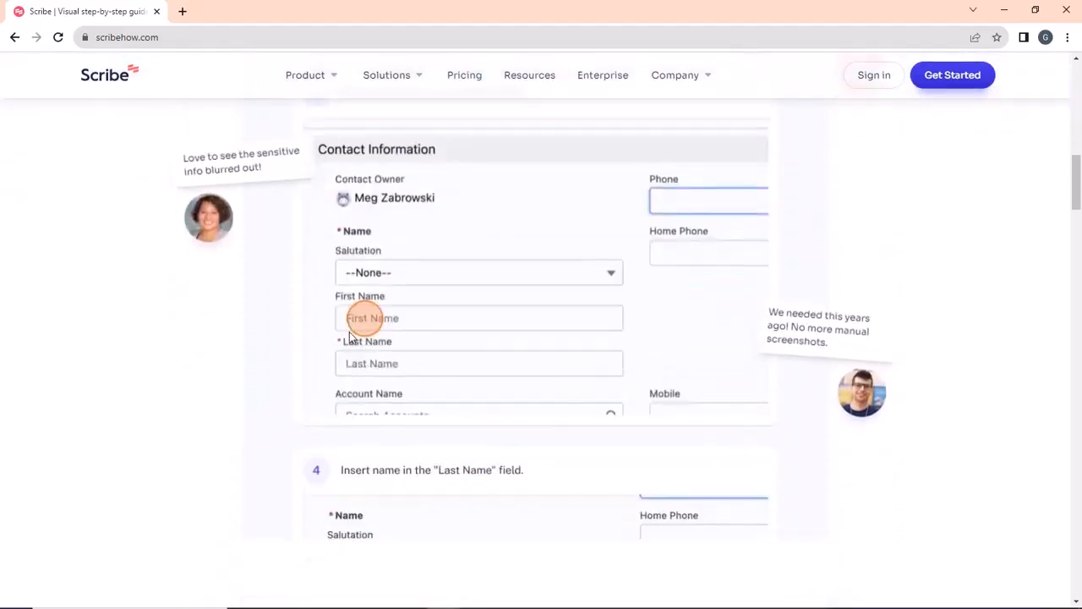
pyautogui.scroll(-3)
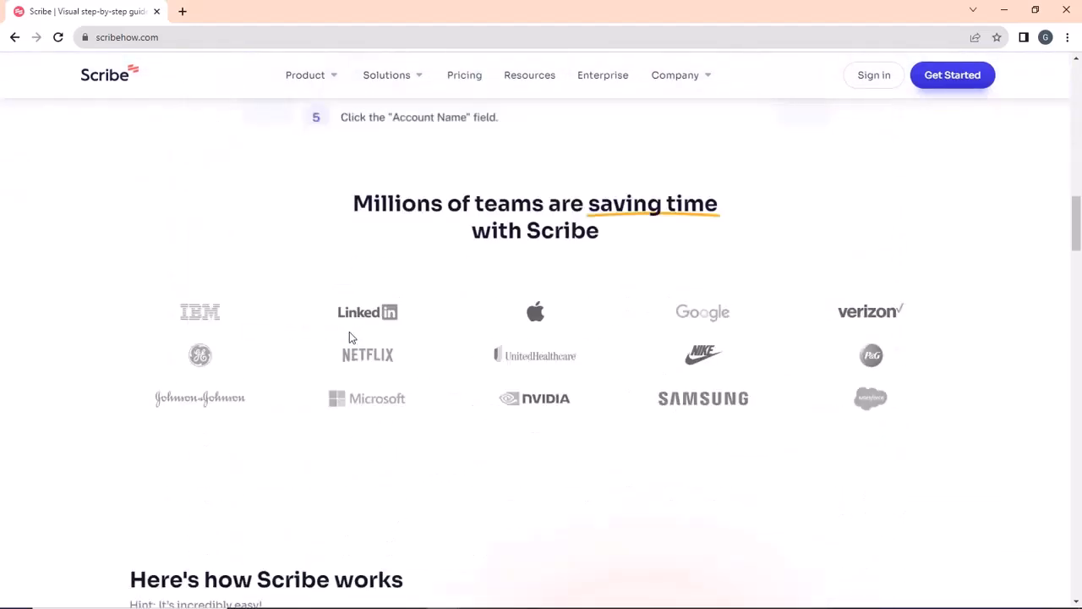
pyautogui.scroll(-3)
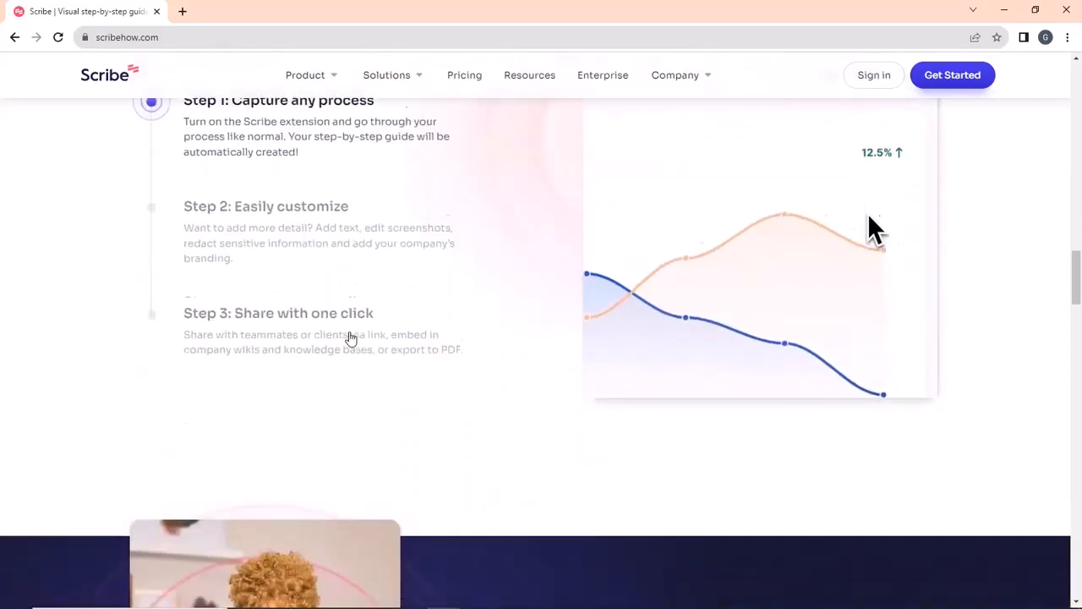
pyautogui.scroll(-3)
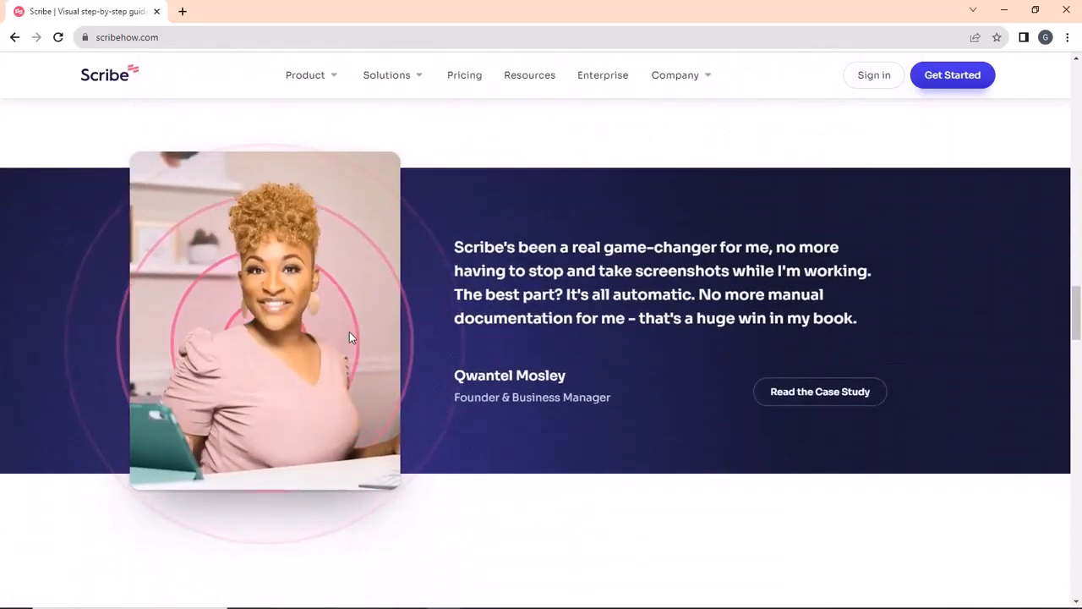
pyautogui.scroll(-3)
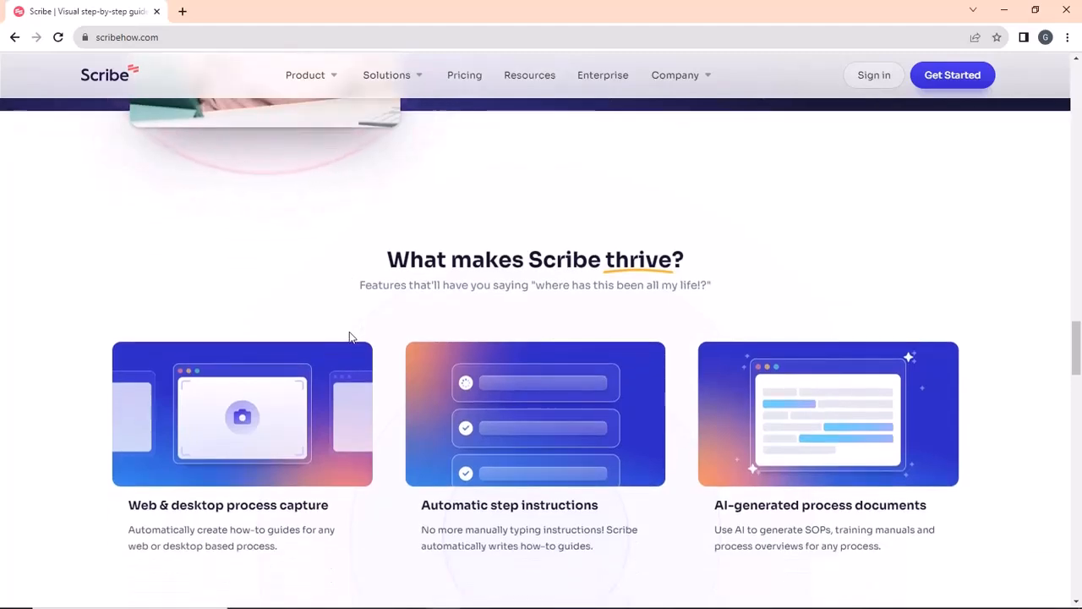
pyautogui.scroll(-3)
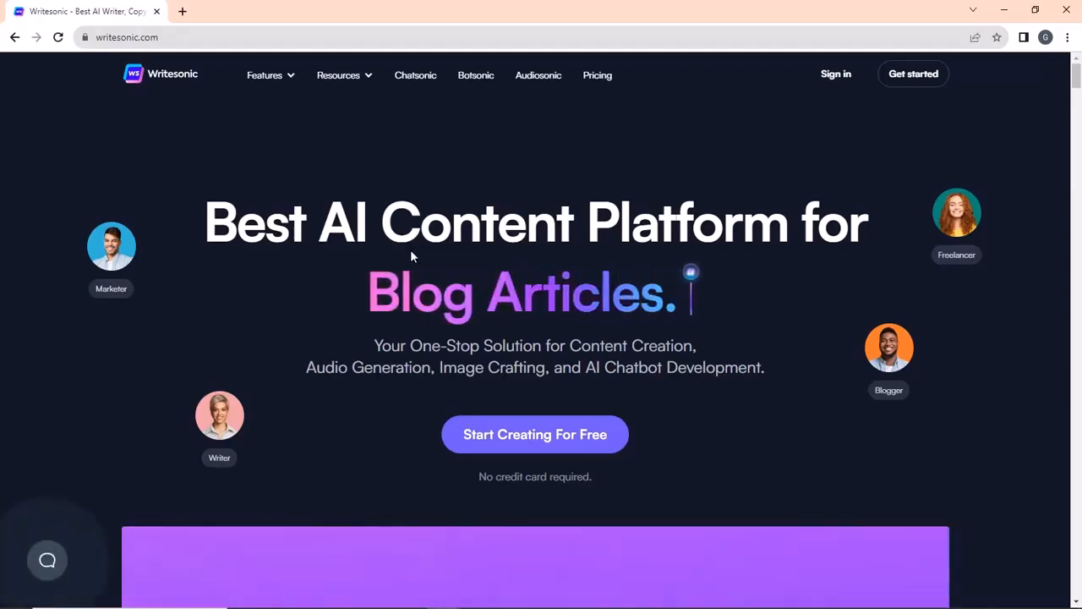
# Browse the Writesonic homepage through its features for writers and writing templates.
pyautogui.scroll(-3)
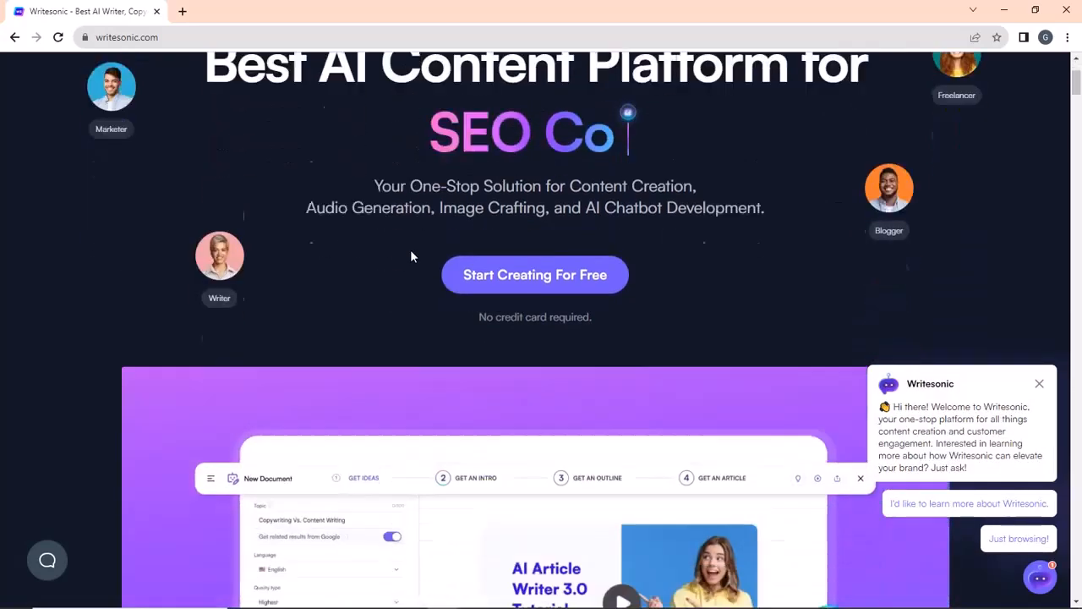
pyautogui.scroll(-3)
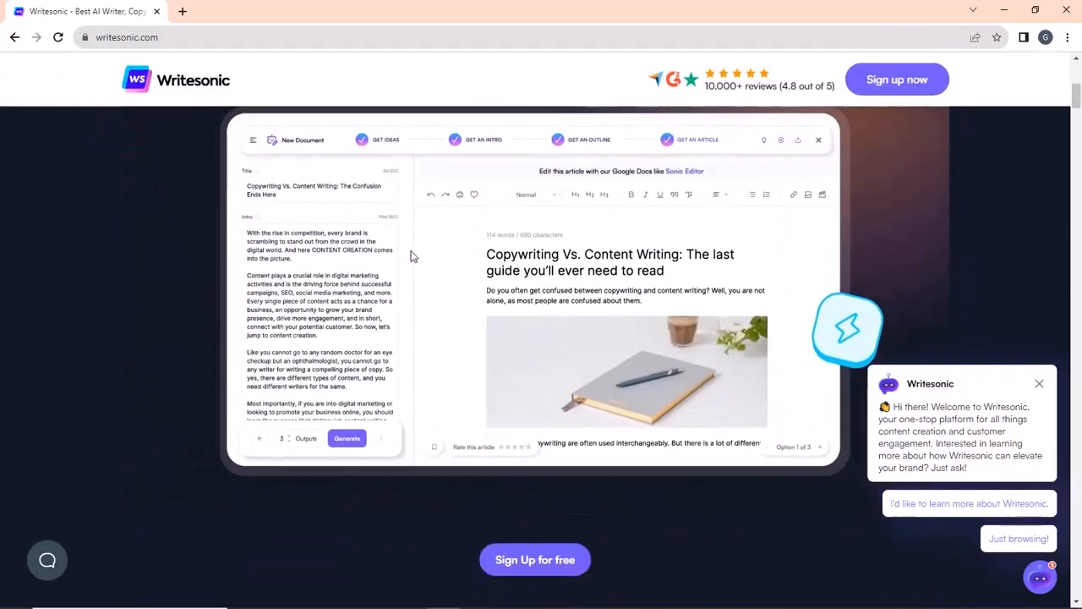
pyautogui.scroll(-3)
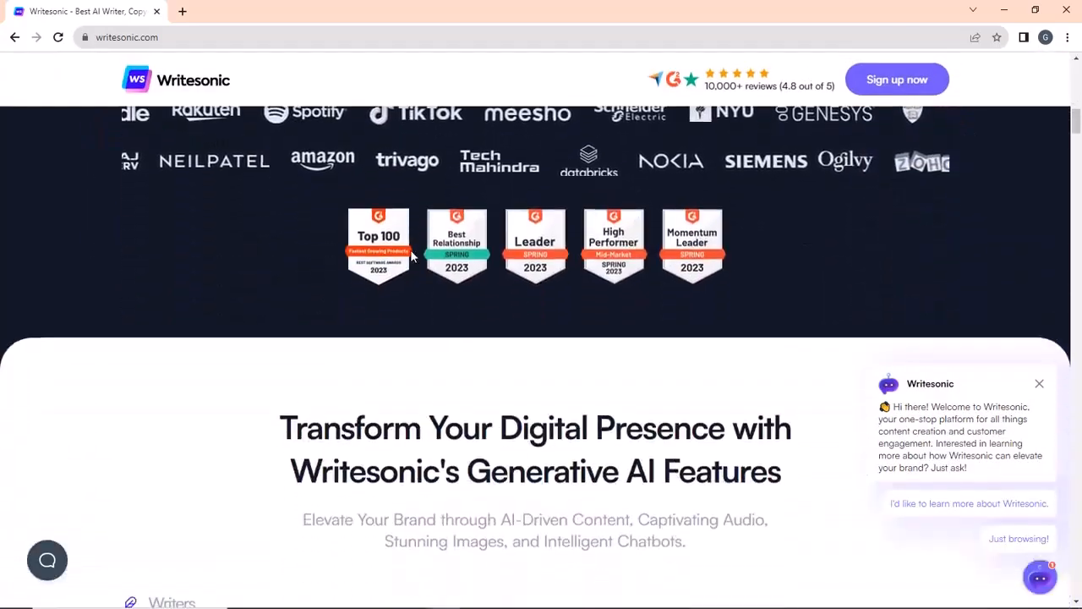
pyautogui.scroll(-3)
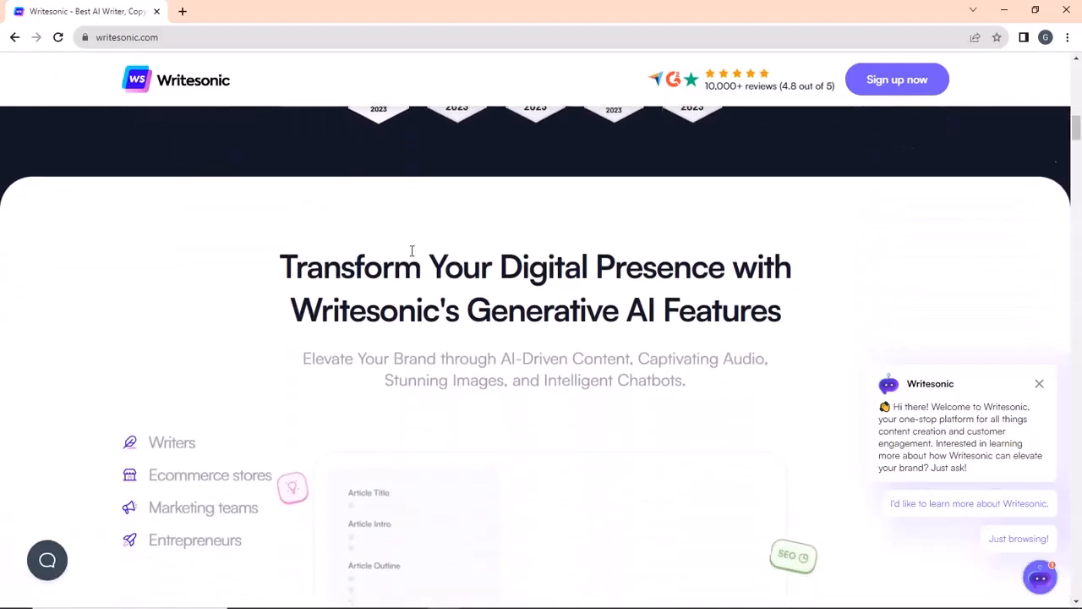
pyautogui.scroll(-3)
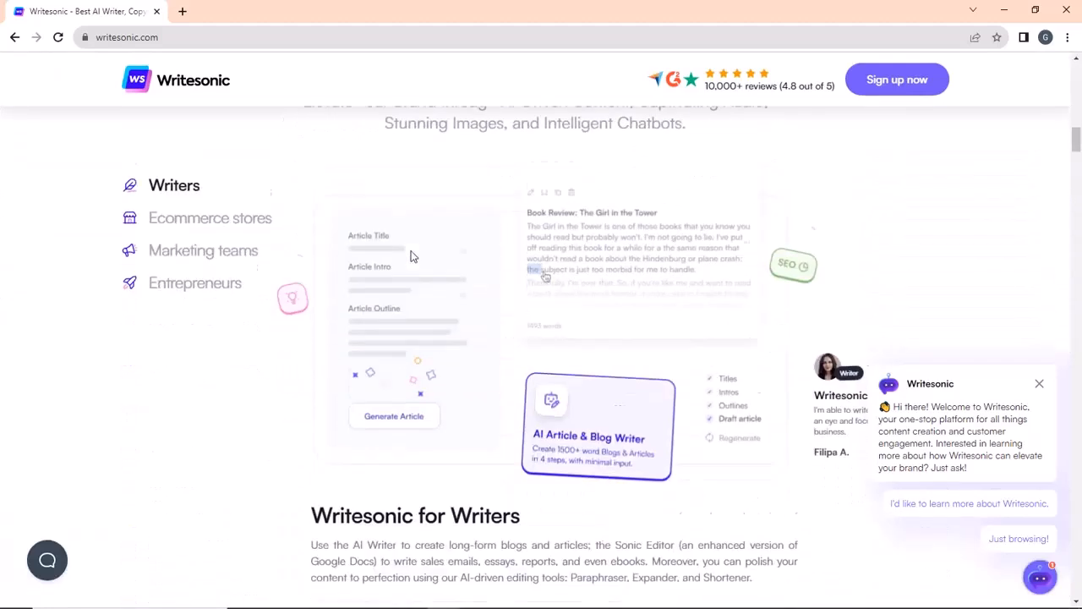
pyautogui.scroll(-3)
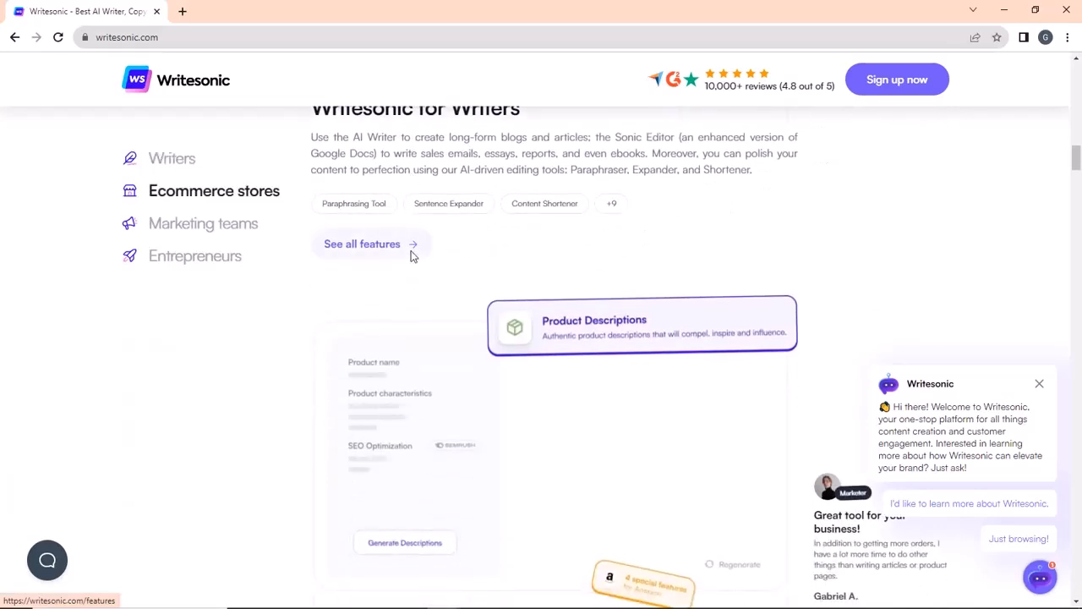
pyautogui.scroll(-3)
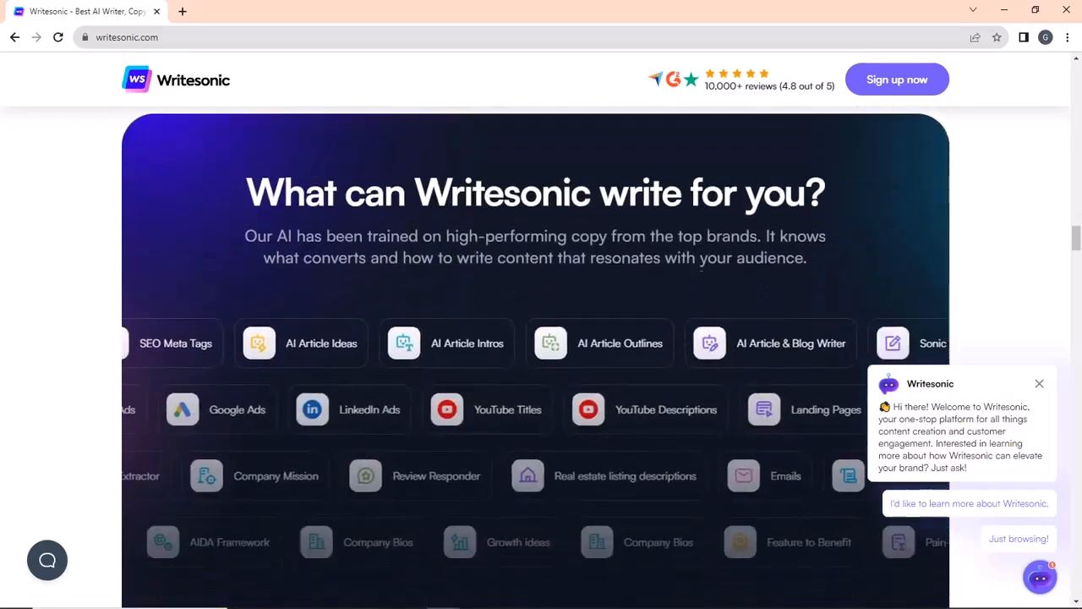
pyautogui.scroll(-3)
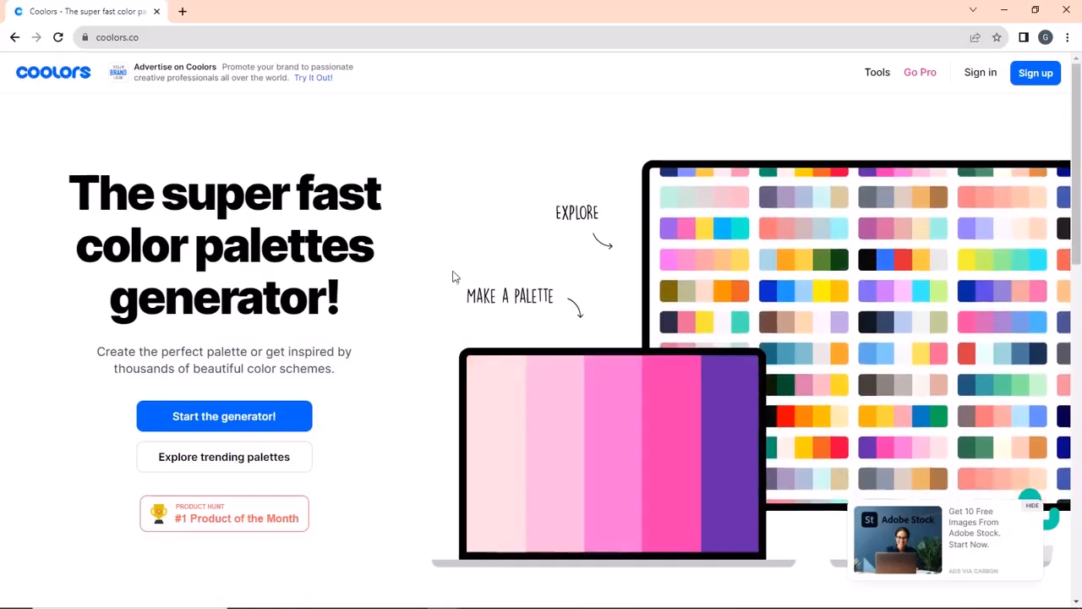
# Start the Coolors generator, showing a five-colour palette from F4FEC1 to 68534D.
pyautogui.click(223, 416)
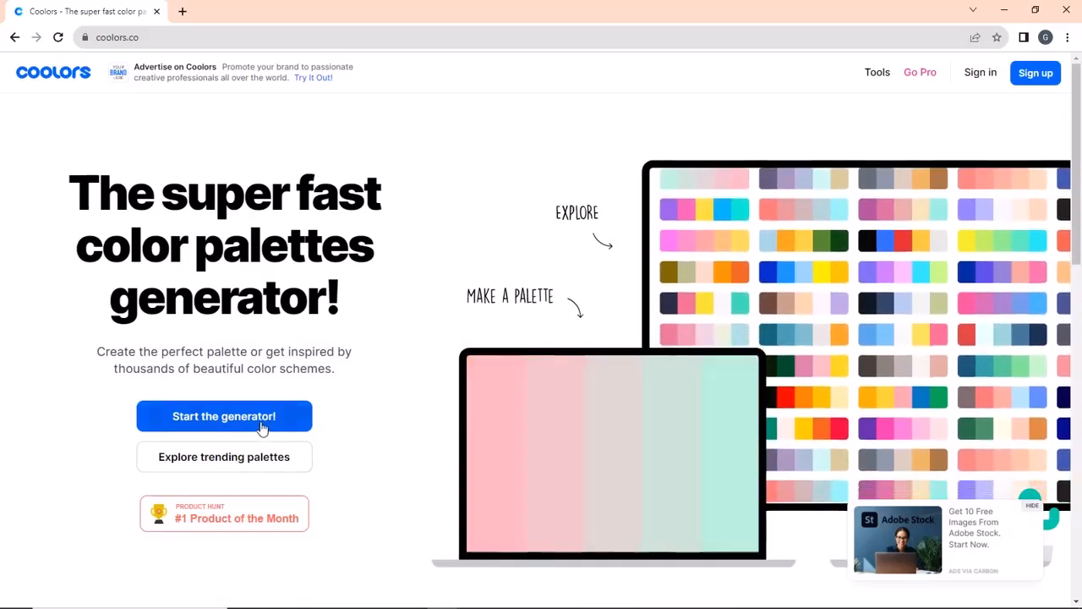
pyautogui.click(223, 416)
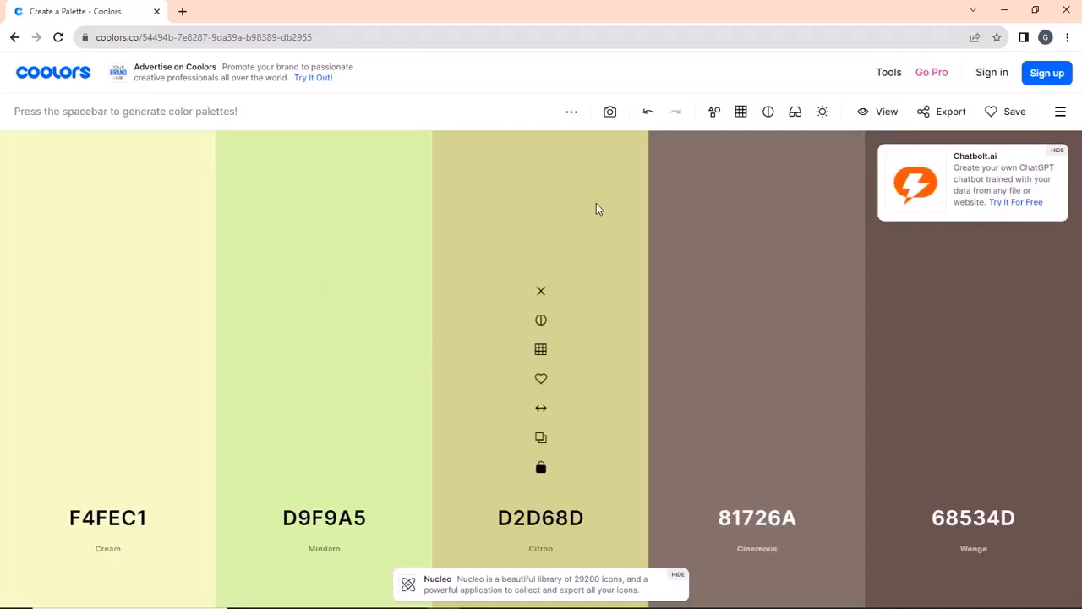
pyautogui.moveTo(757, 362)
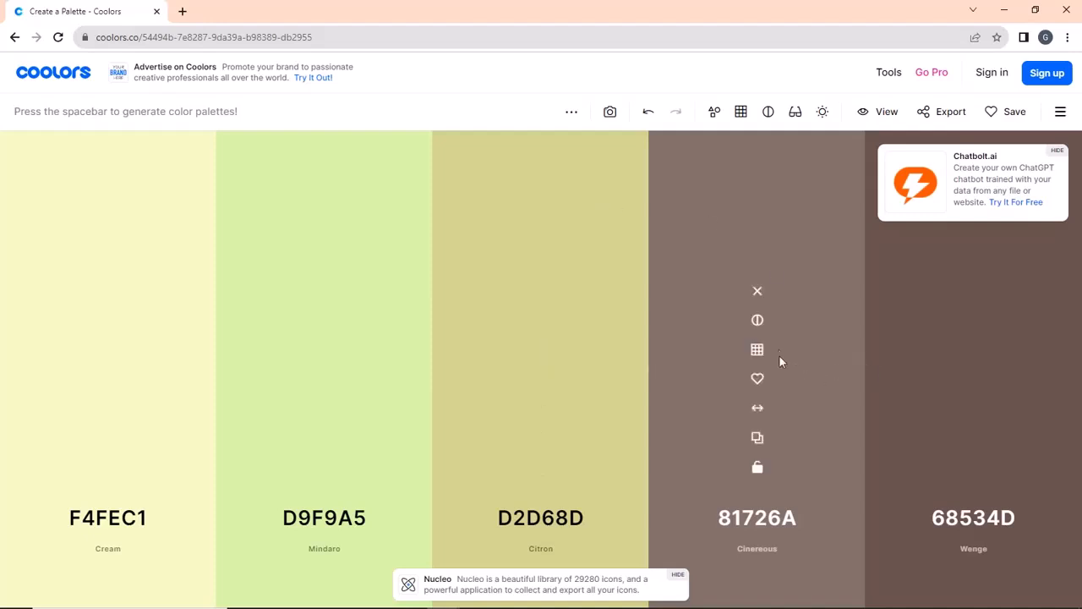
pyautogui.moveTo(971, 208)
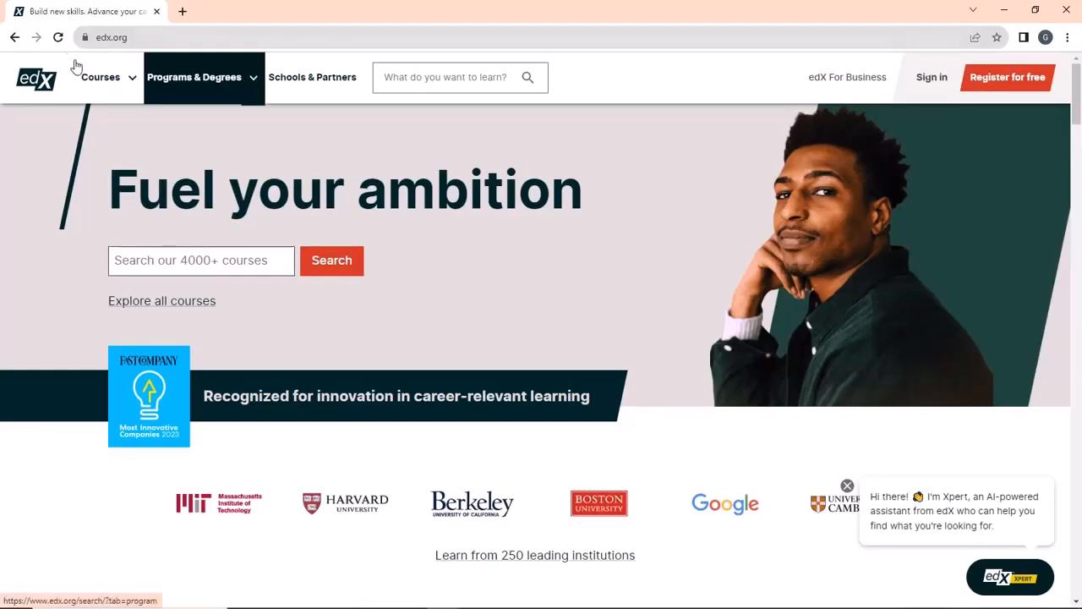
pyautogui.moveTo(524, 284)
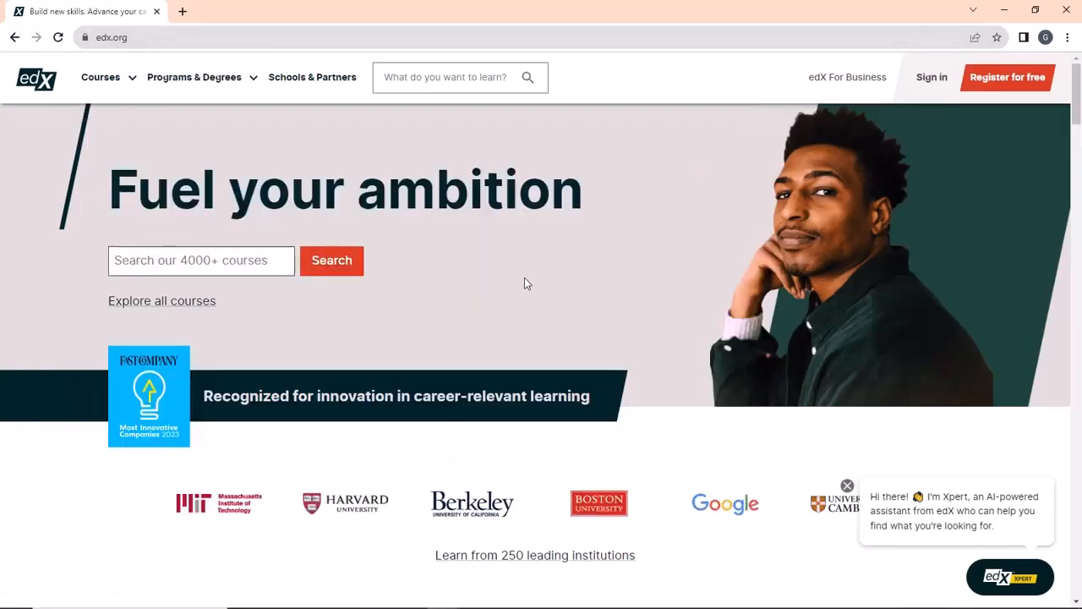
pyautogui.scroll(-3)
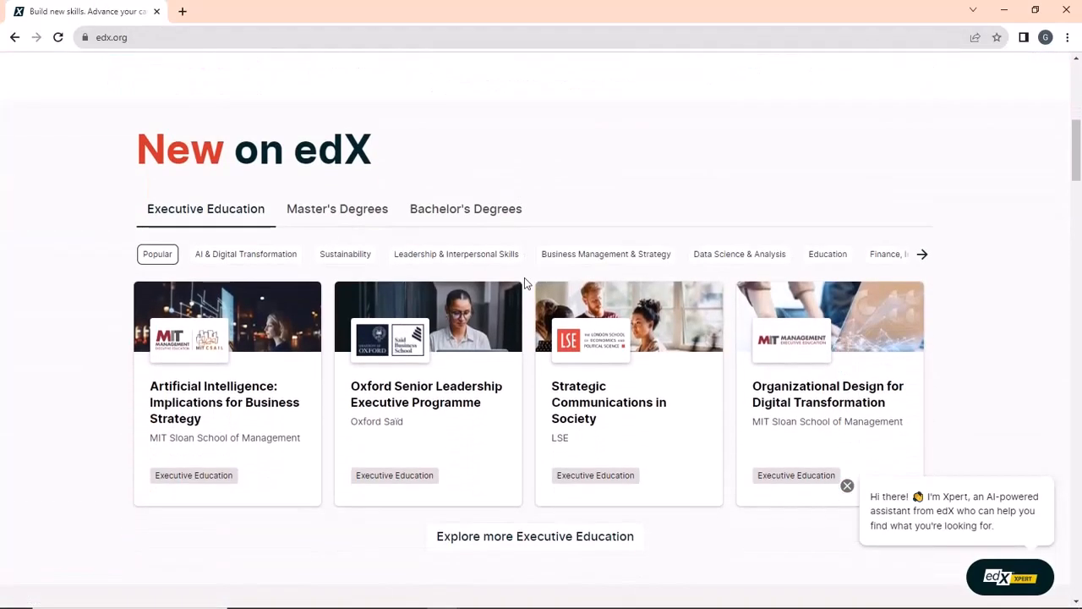
pyautogui.scroll(-3)
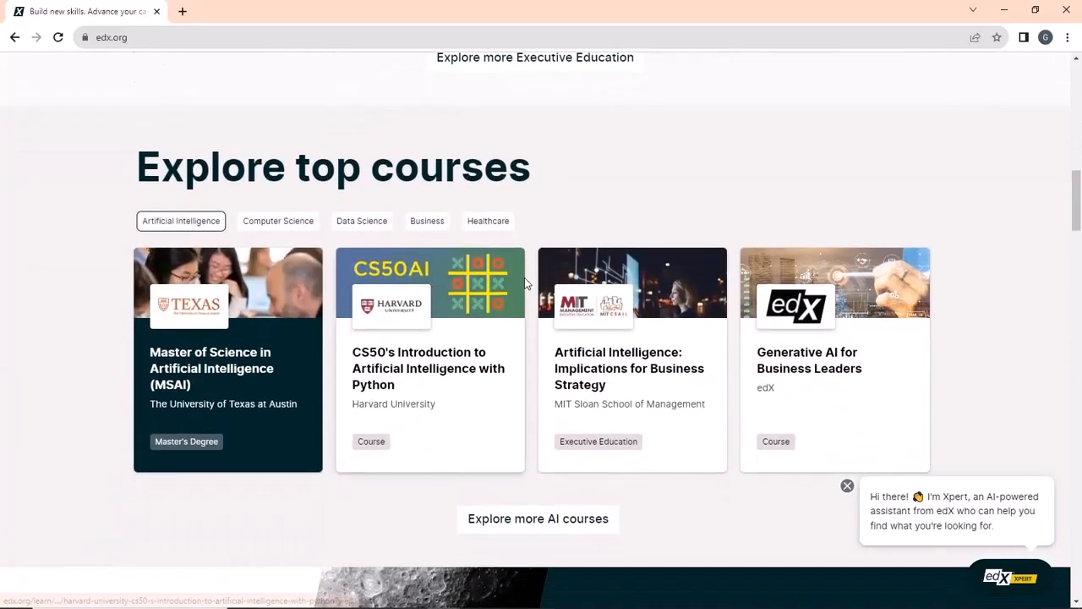
pyautogui.scroll(-3)
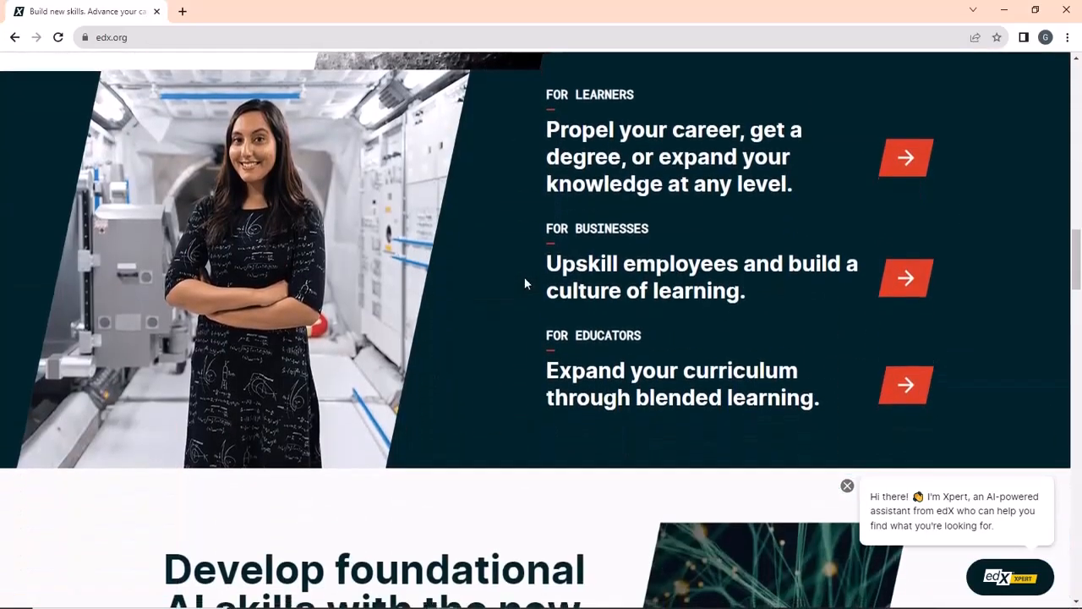
pyautogui.scroll(-3)
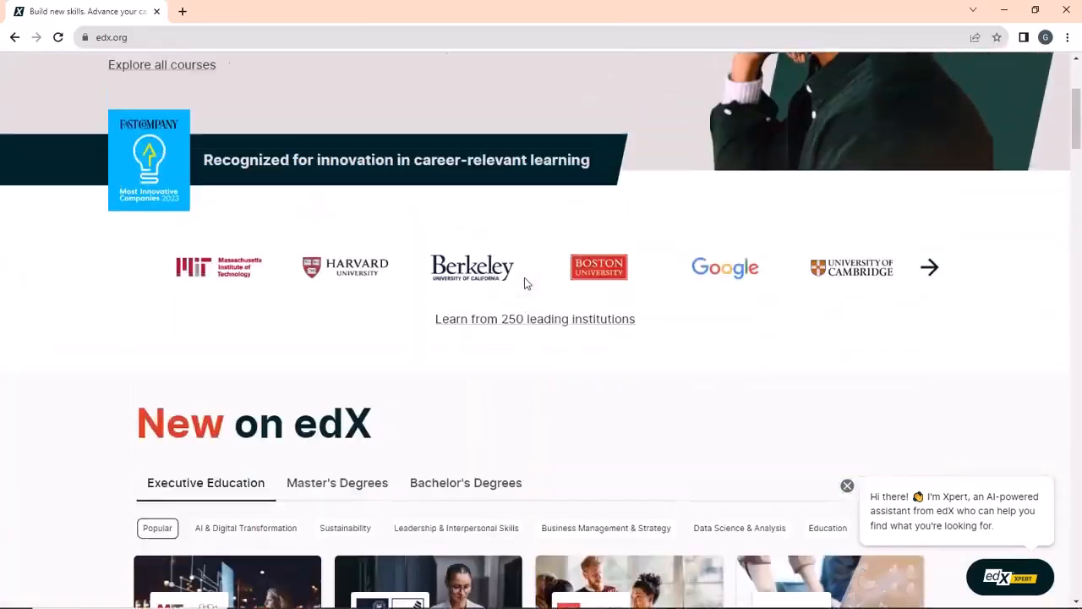
pyautogui.click(99, 78)
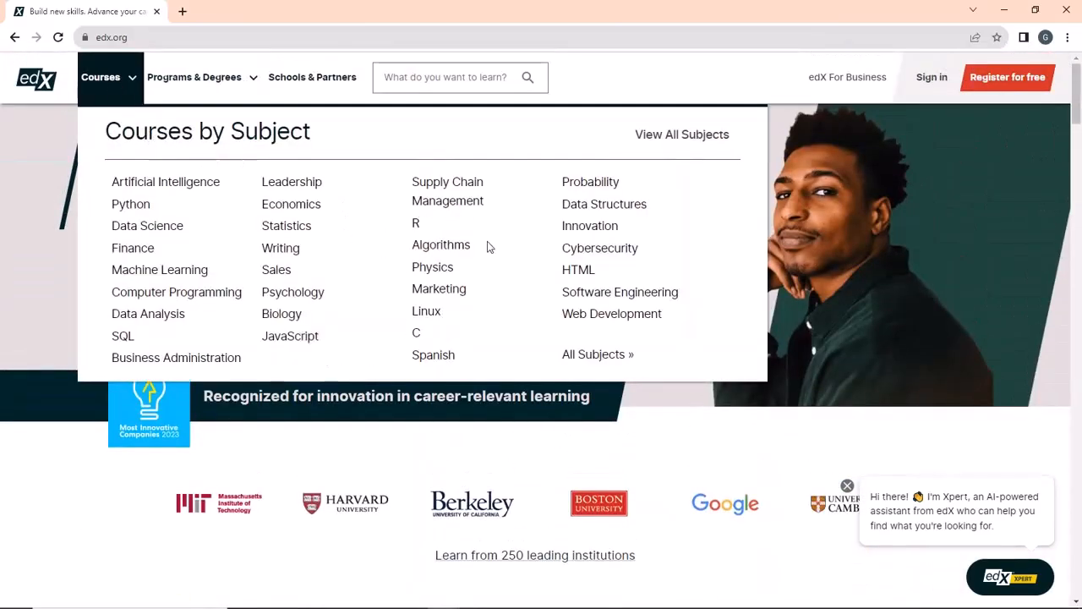
pyautogui.moveTo(382, 348)
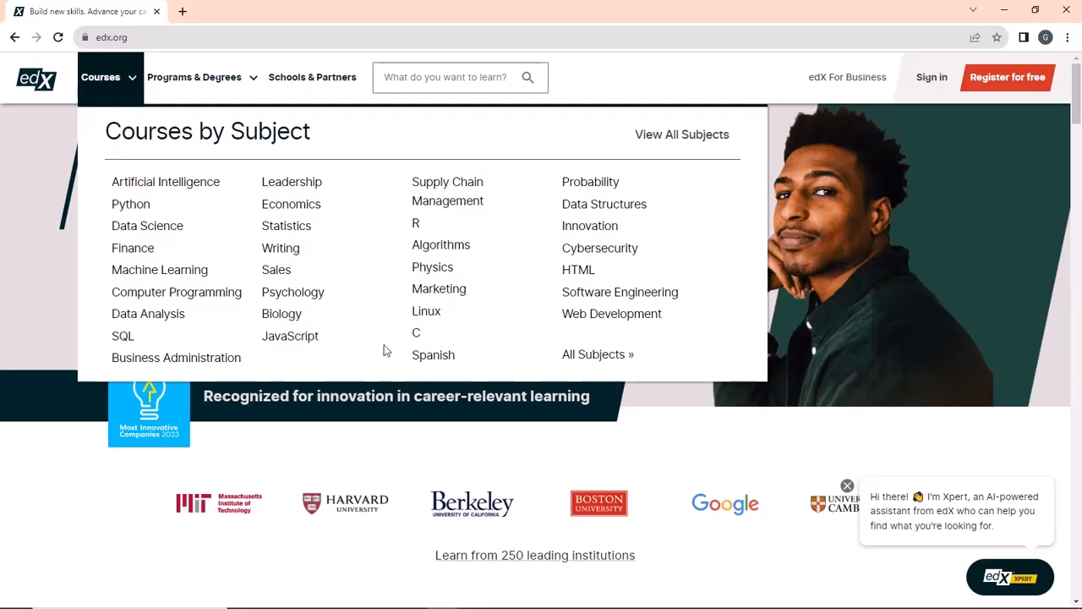
pyautogui.moveTo(203, 224)
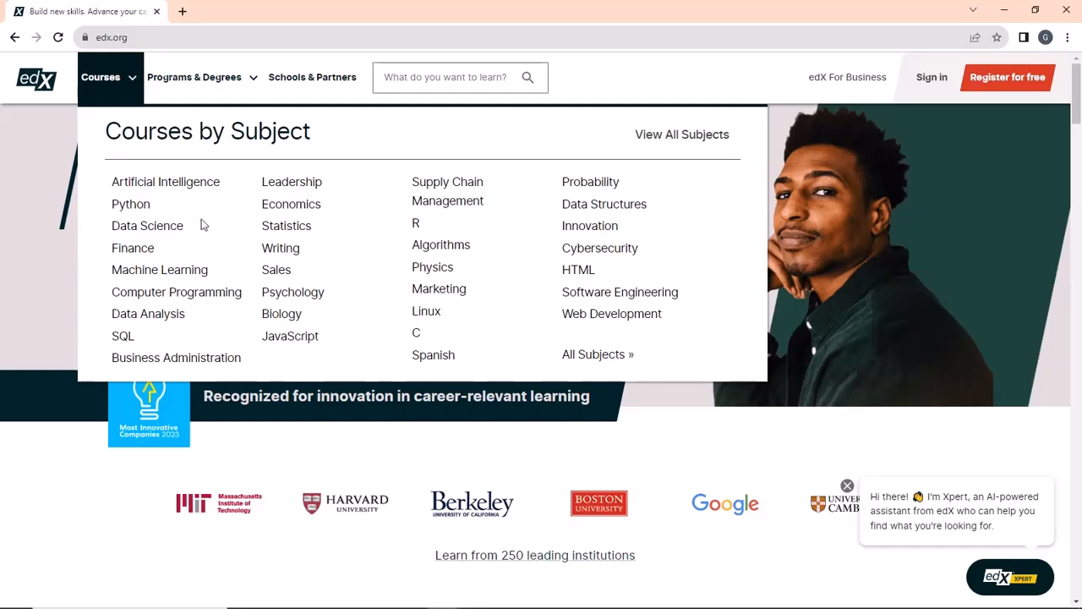
# Go to edX's Data Science courses page from the Courses by Subject menu.
pyautogui.click(147, 225)
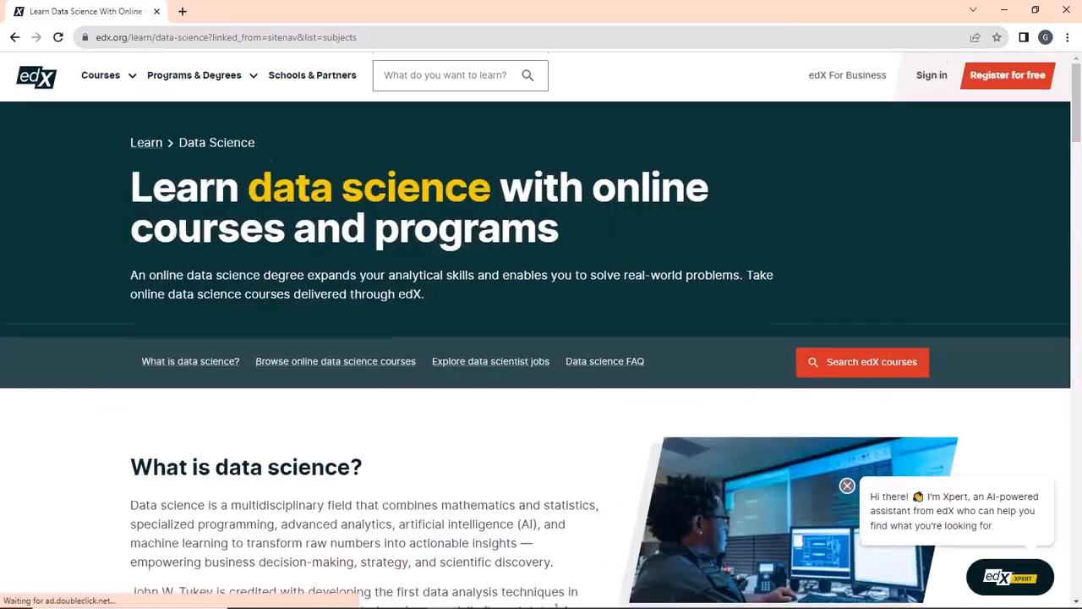
pyautogui.scroll(-3)
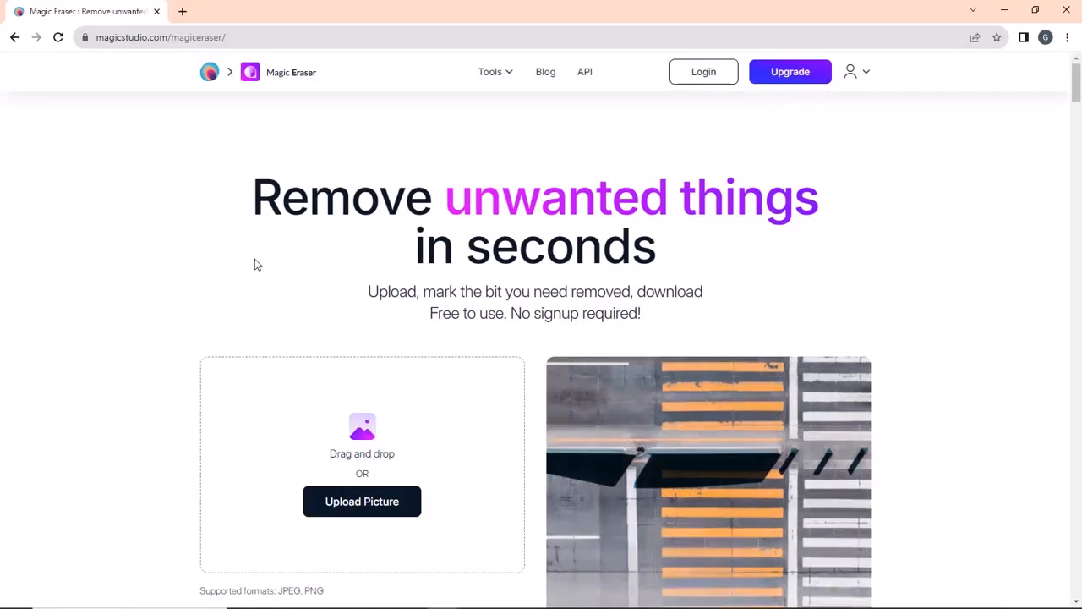
pyautogui.scroll(-3)
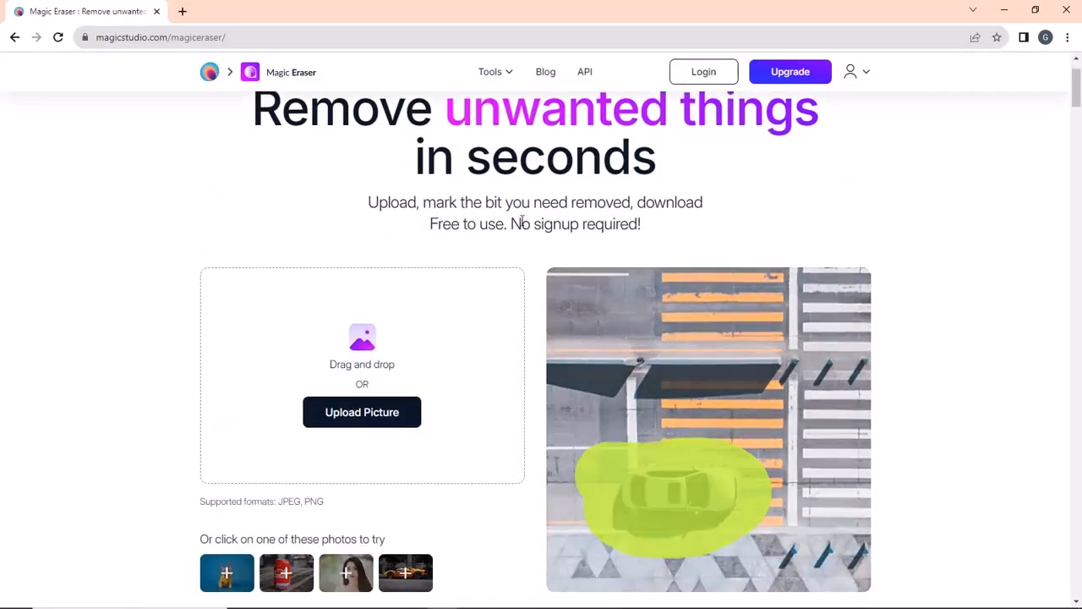
pyautogui.scroll(-3)
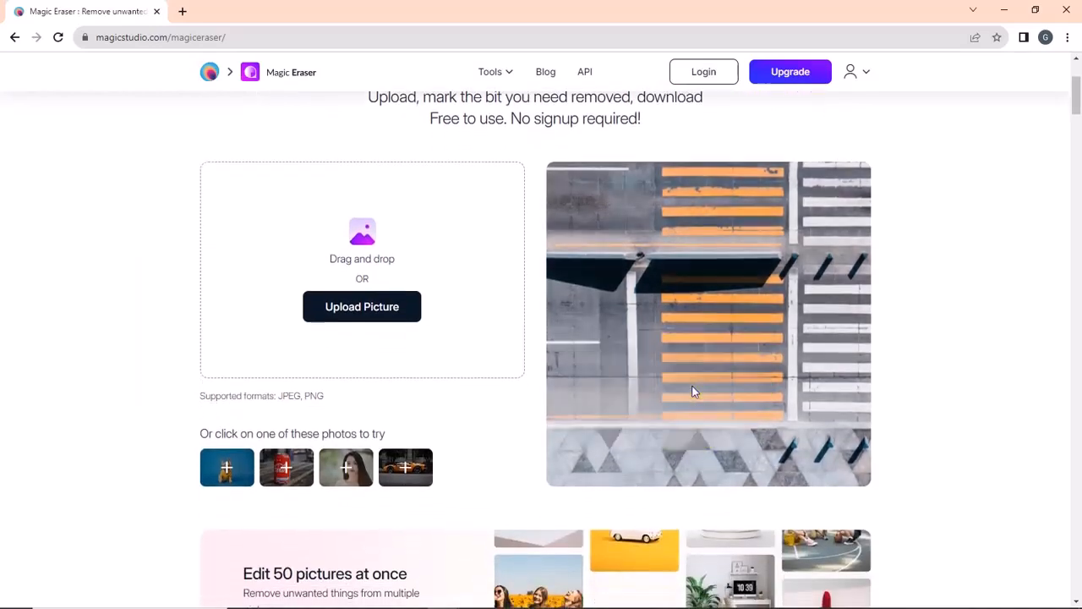
pyautogui.scroll(-3)
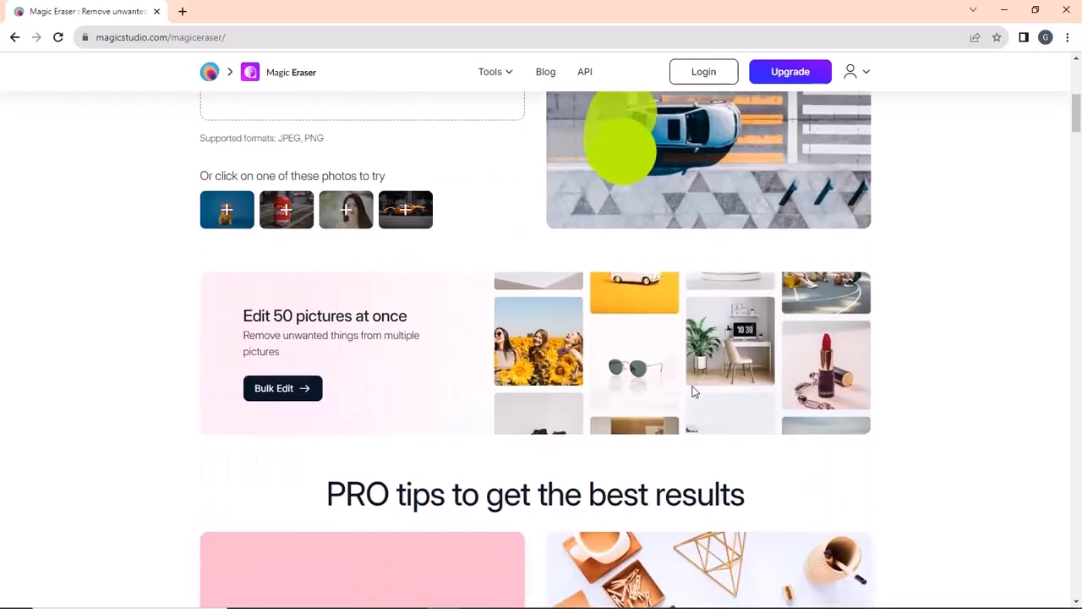
pyautogui.scroll(-3)
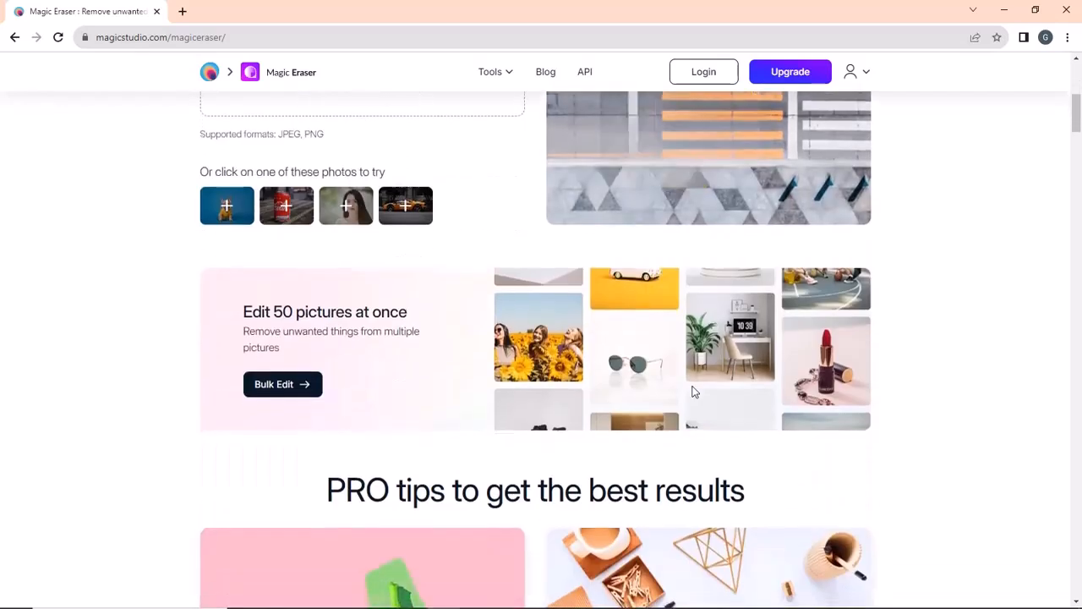
pyautogui.scroll(-3)
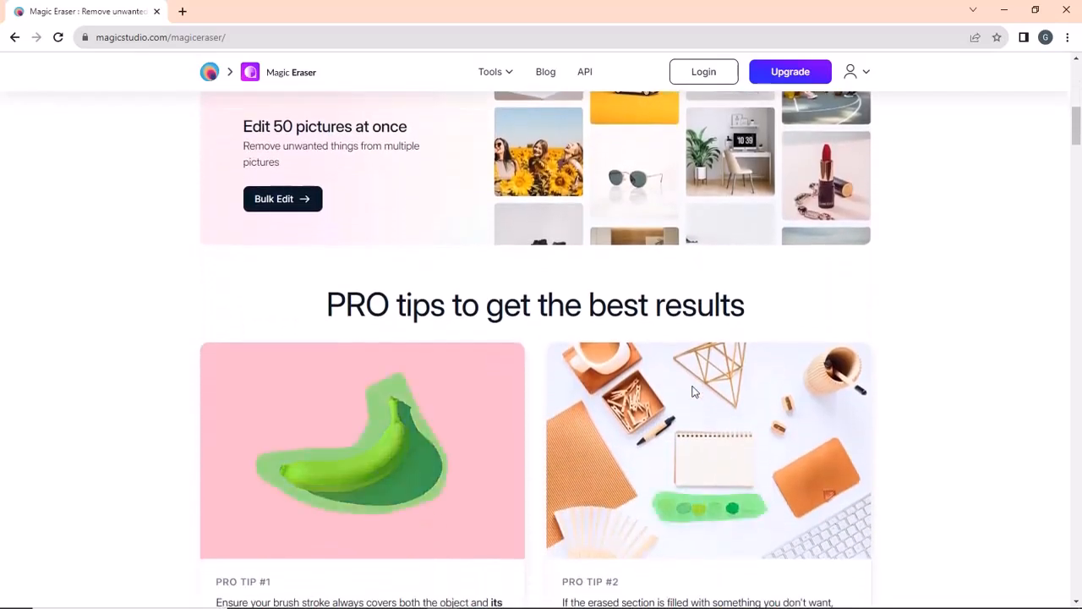
pyautogui.scroll(3)
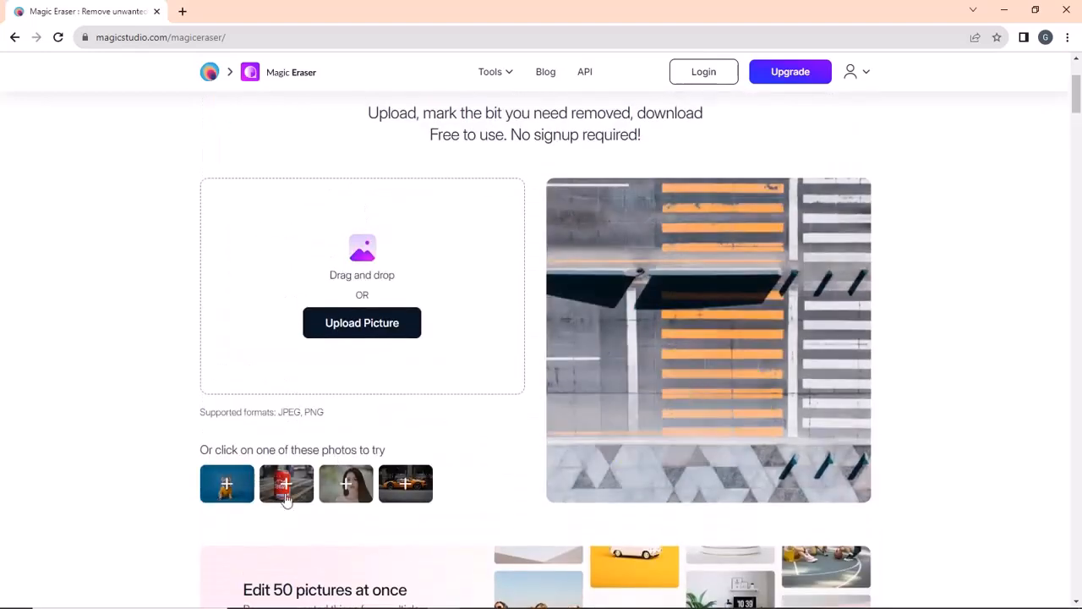
pyautogui.scroll(-3)
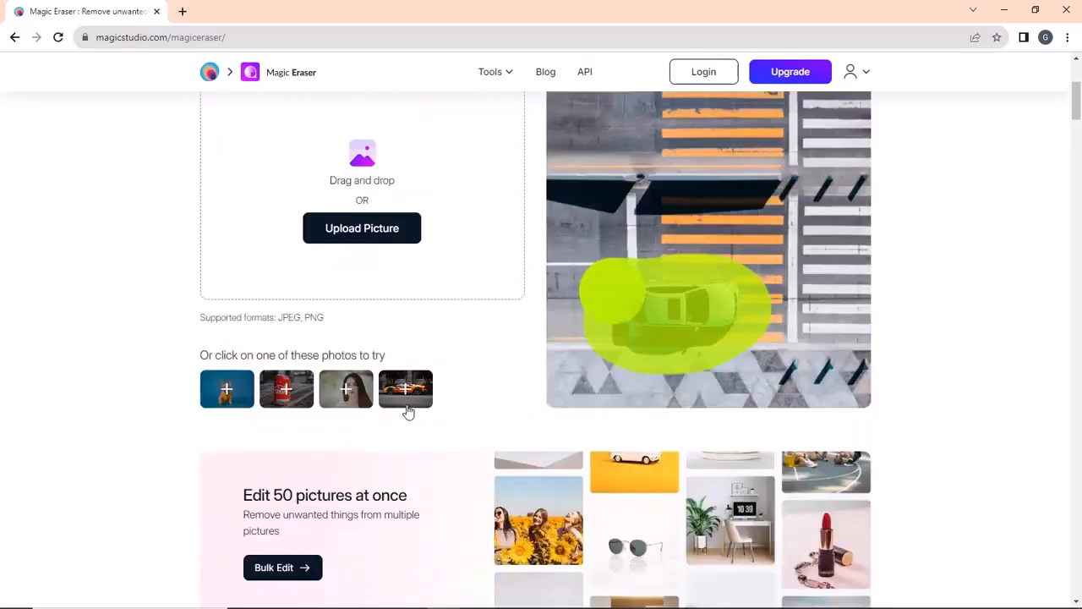
# Mark the orange car in the sample street photo with the brush and erase it.
pyautogui.click(405, 389)
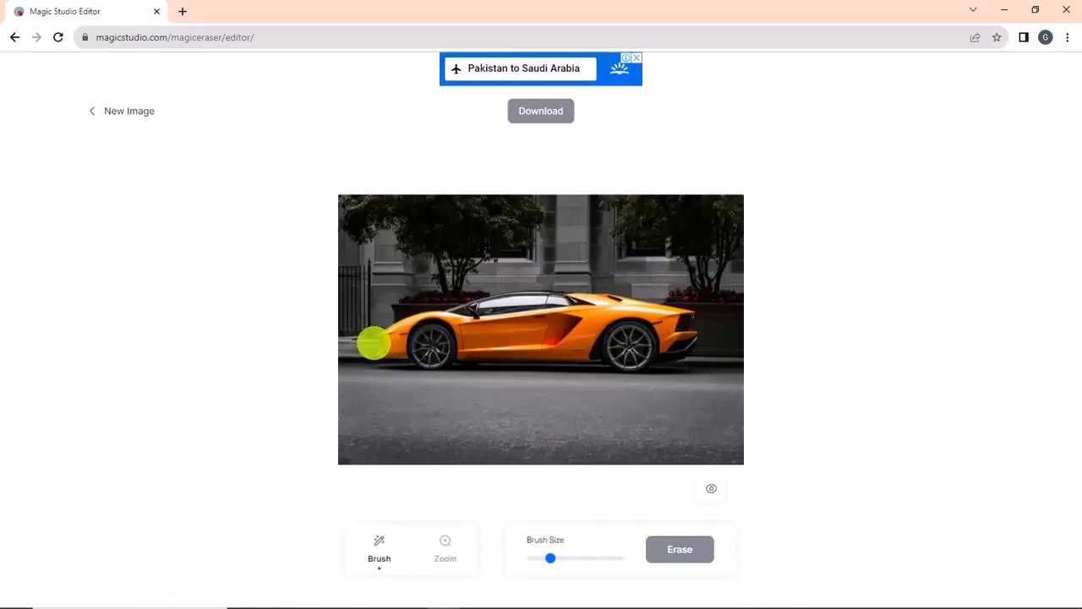
pyautogui.moveTo(375, 342); pyautogui.dragTo(694, 325)
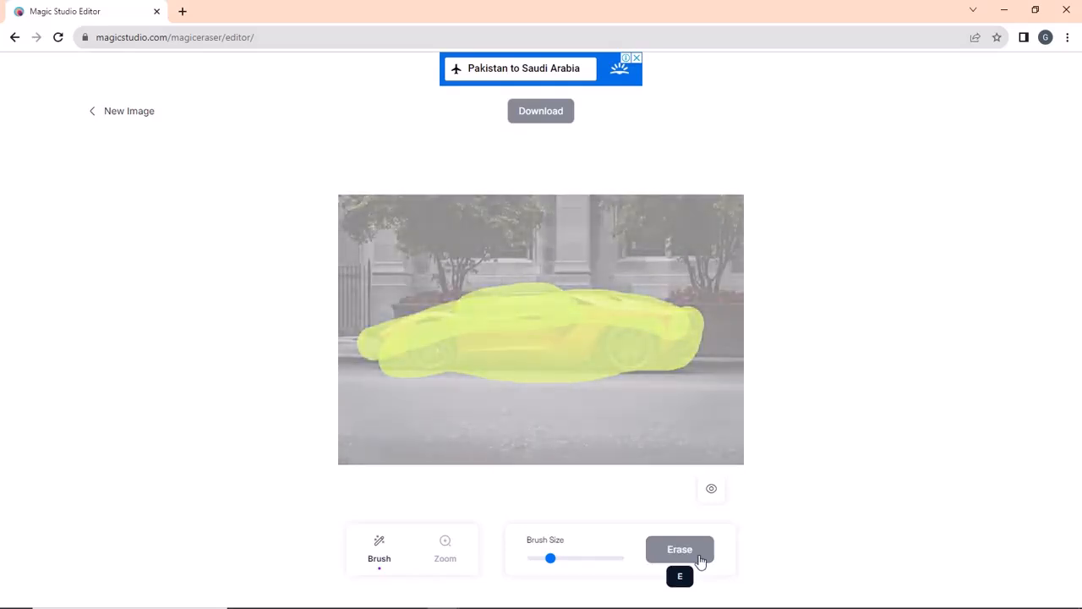
pyautogui.click(679, 547)
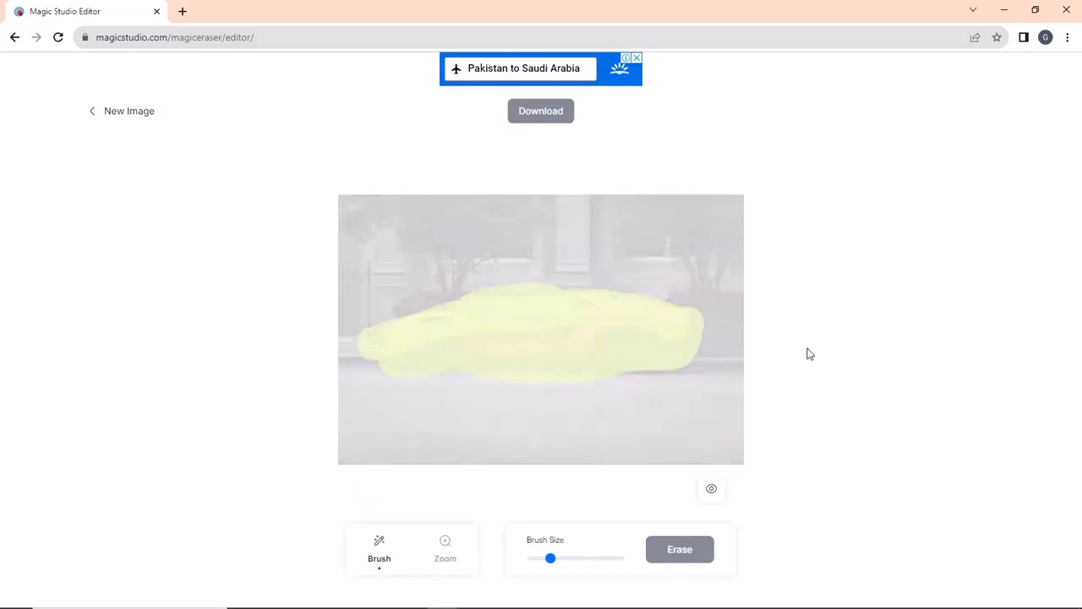
pyautogui.click(680, 548)
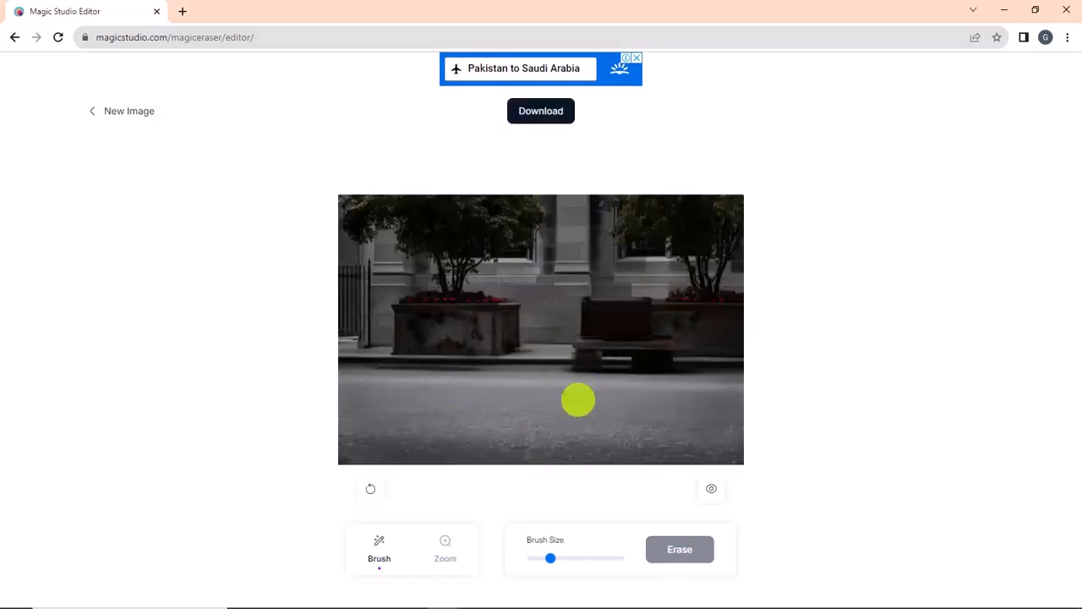
# Return to the Magic Eraser upload page via New Image.
pyautogui.click(679, 547)
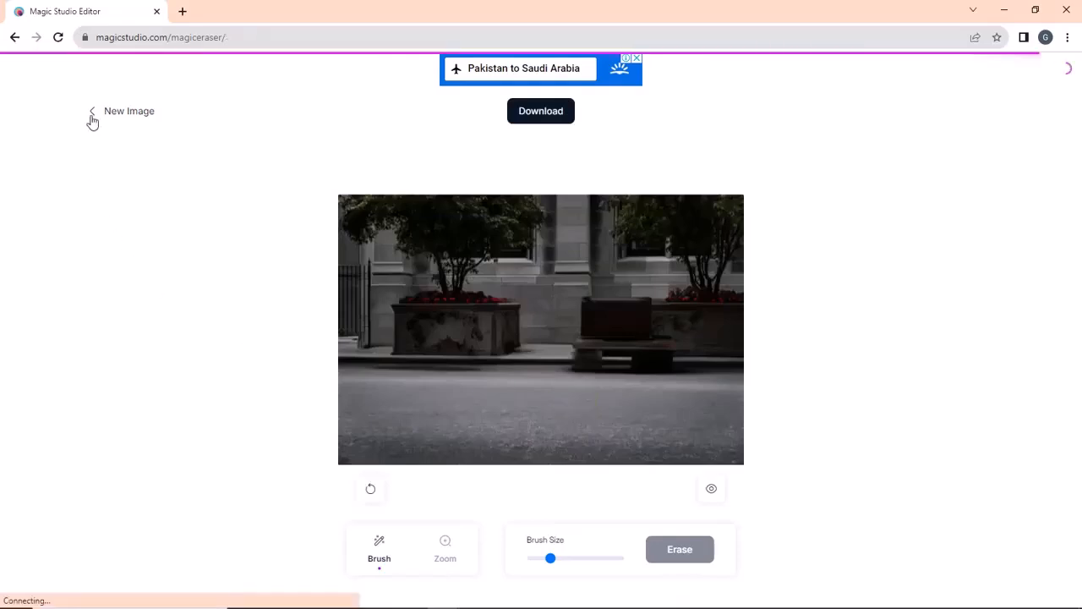
pyautogui.click(129, 112)
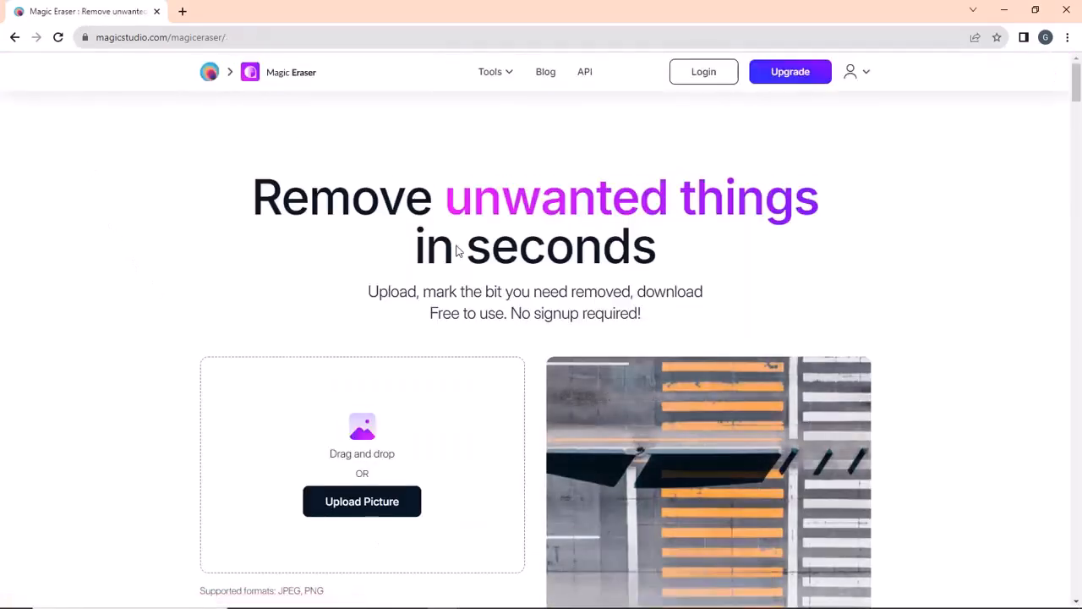